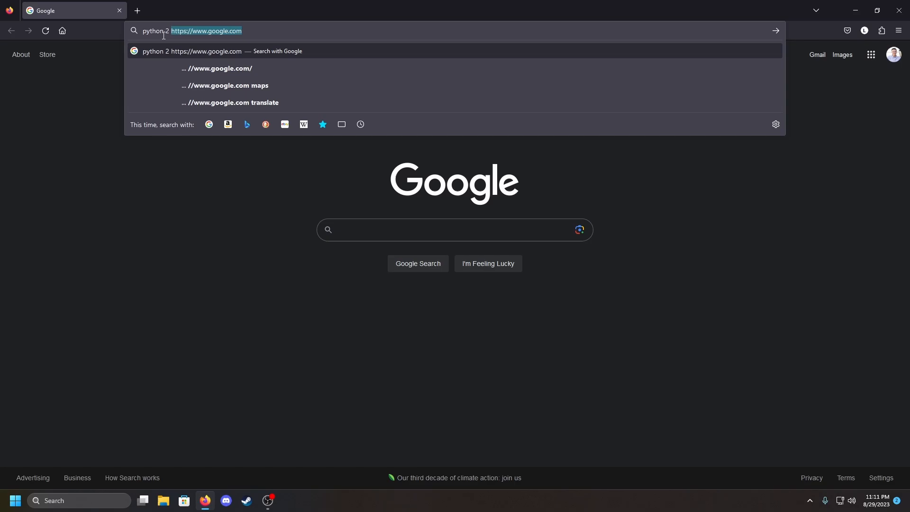
Search for the latest Python 2 and open the Python 2.7.18 release page's Files table.
{"action": "type", "text": "latest"}
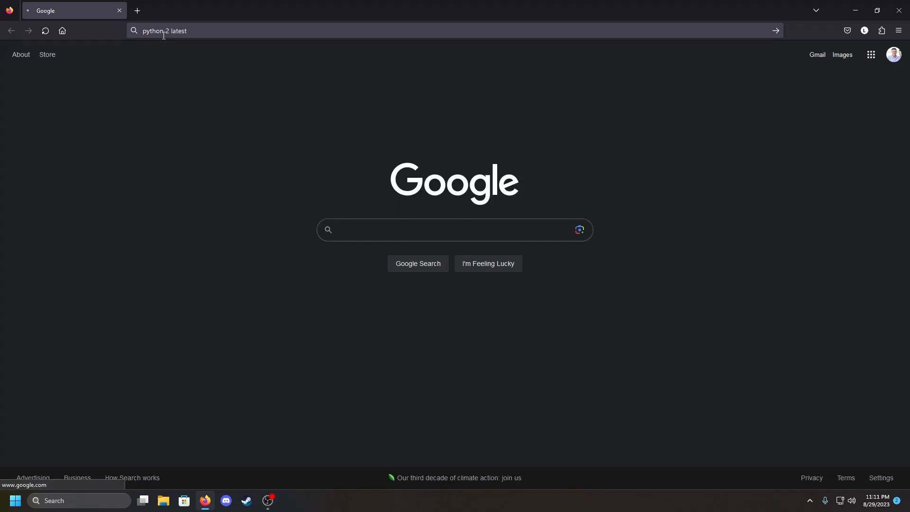
{"action": "key", "text": "Return"}
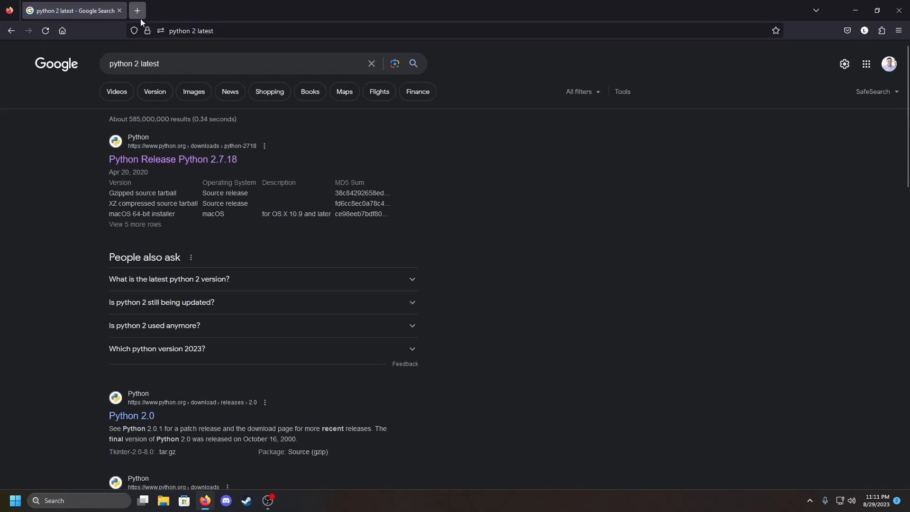
{"action": "left_click", "coordinate": [172, 160]}
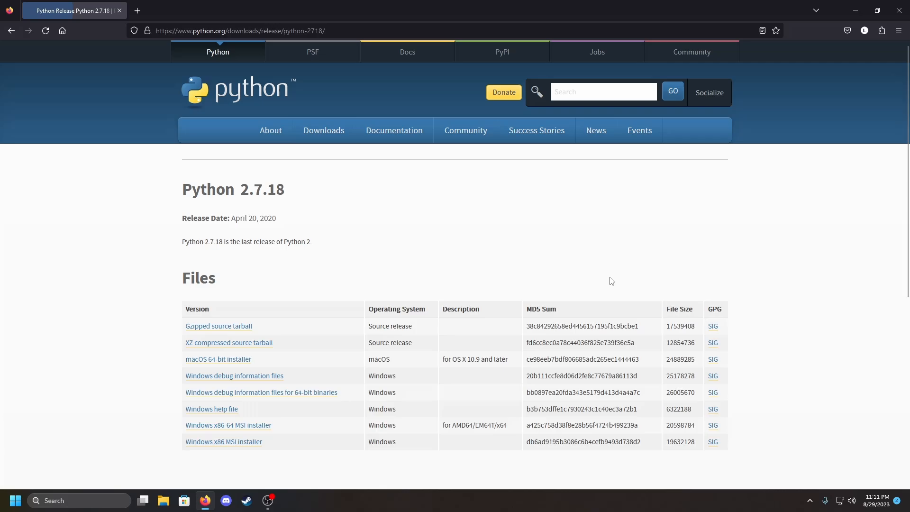
{"action": "mouse_move", "coordinate": [394, 165]}
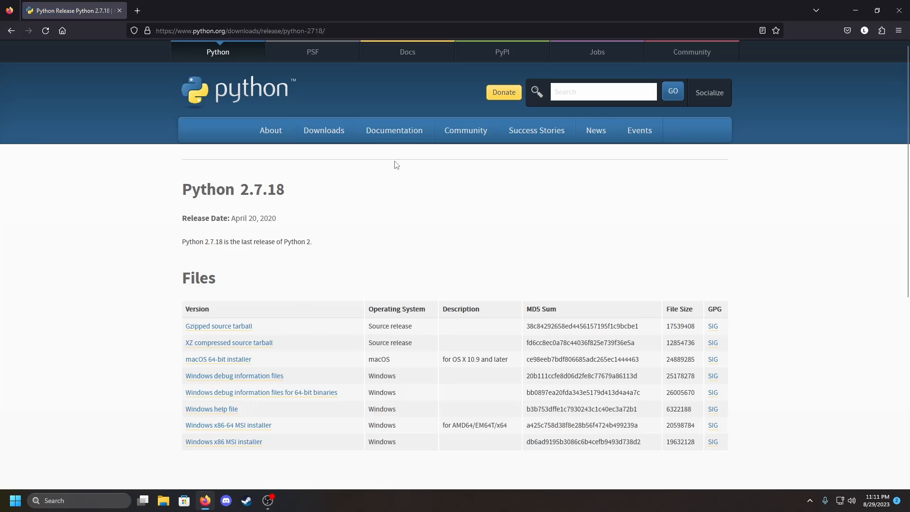
{"action": "mouse_move", "coordinate": [170, 178]}
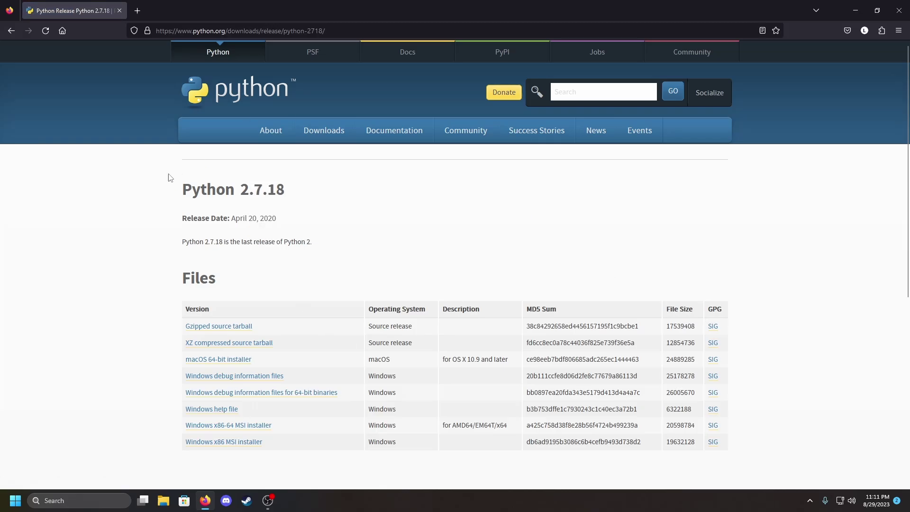
{"action": "mouse_move", "coordinate": [183, 163]}
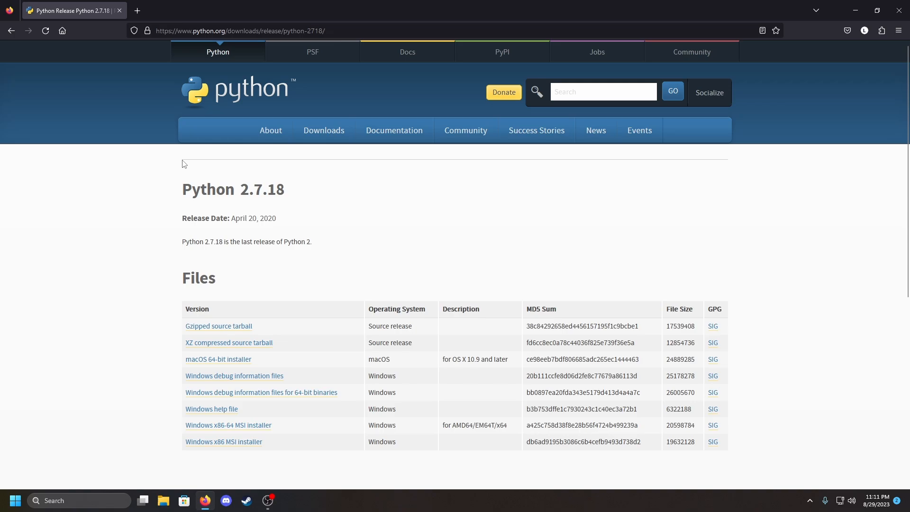
{"action": "scroll", "scroll_direction": "down", "scroll_amount": 3}
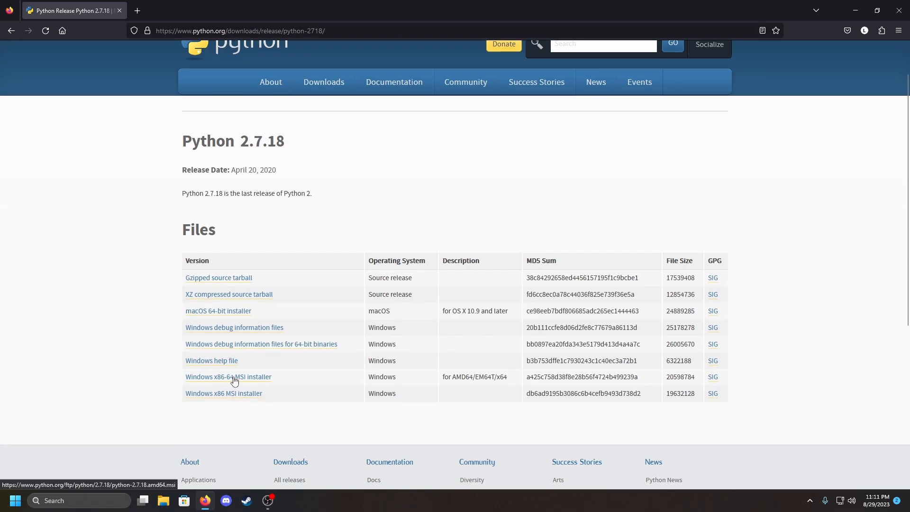
{"action": "mouse_move", "coordinate": [238, 382]}
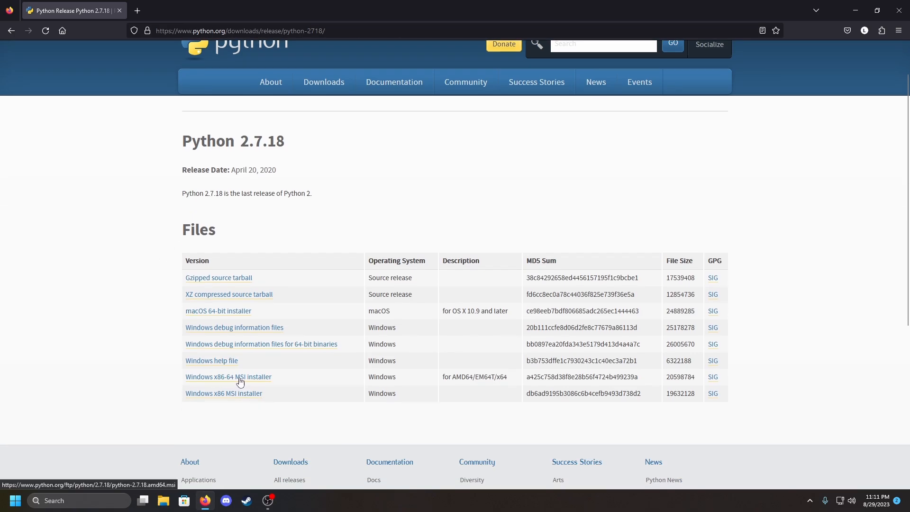
{"action": "mouse_move", "coordinate": [247, 383]}
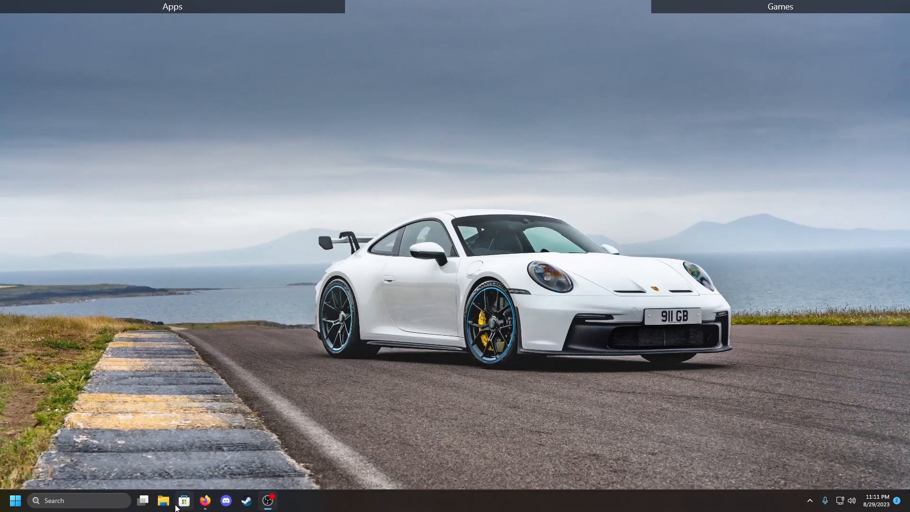
{"action": "left_click", "coordinate": [163, 500]}
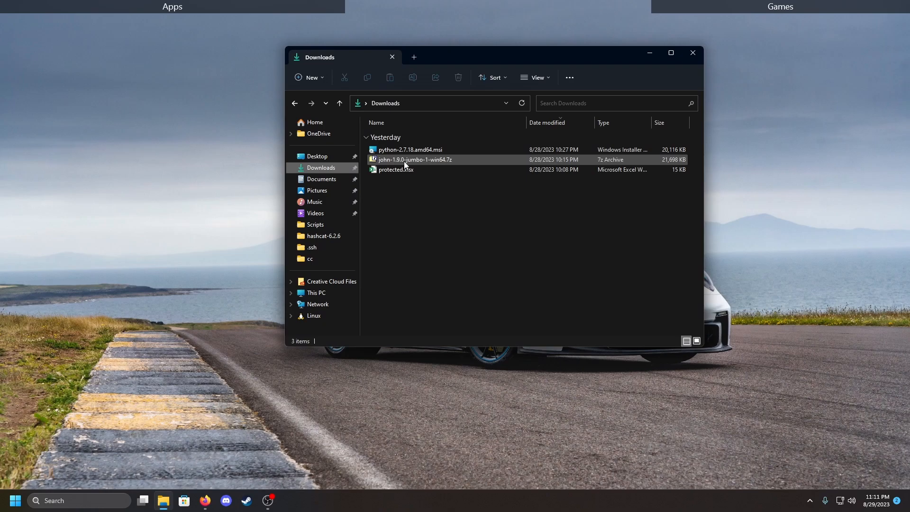
{"action": "left_click", "coordinate": [410, 150]}
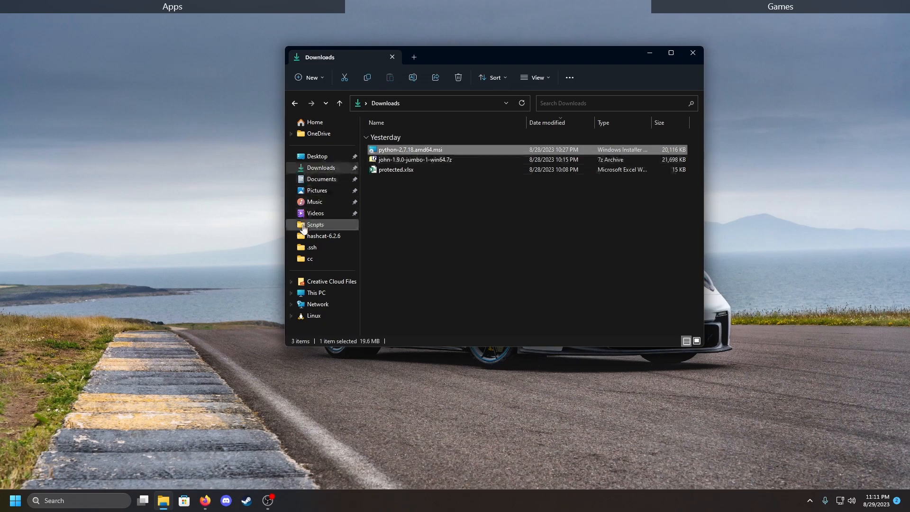
{"action": "left_click", "coordinate": [316, 293]}
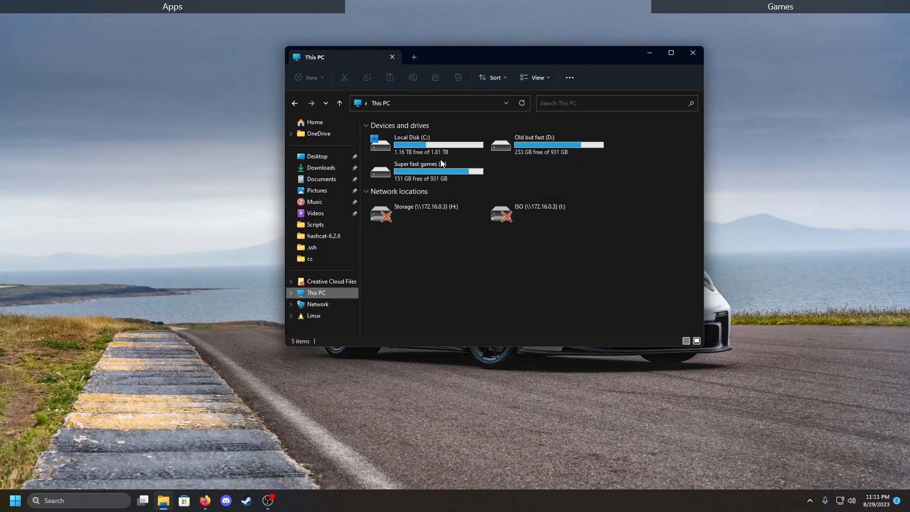
{"action": "double_click", "coordinate": [412, 144]}
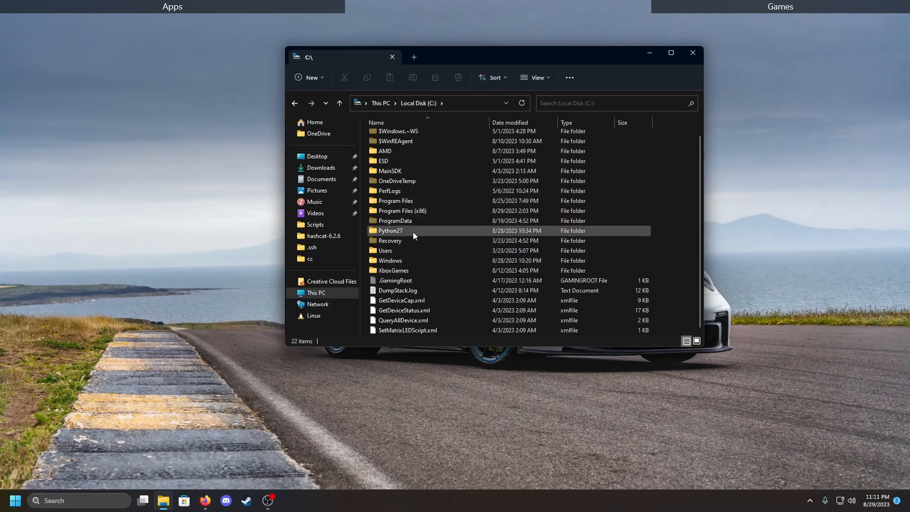
{"action": "mouse_move", "coordinate": [390, 231]}
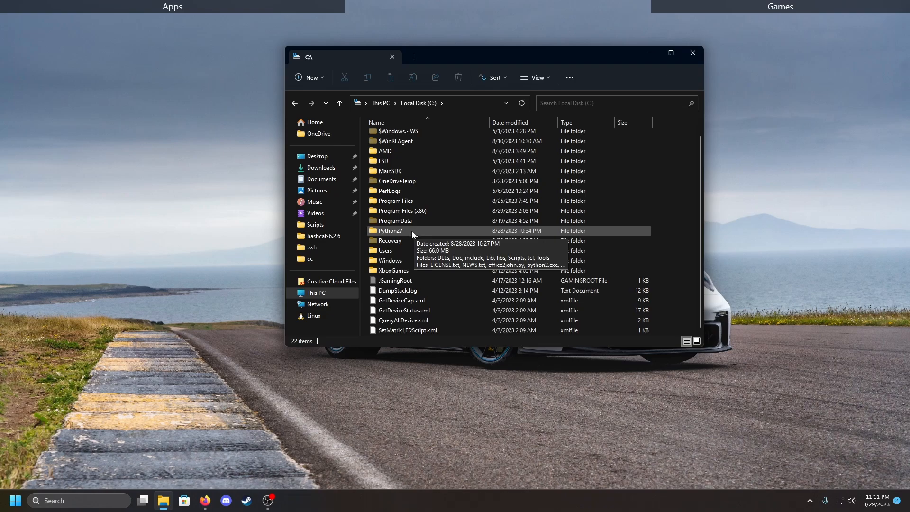
{"action": "double_click", "coordinate": [389, 230]}
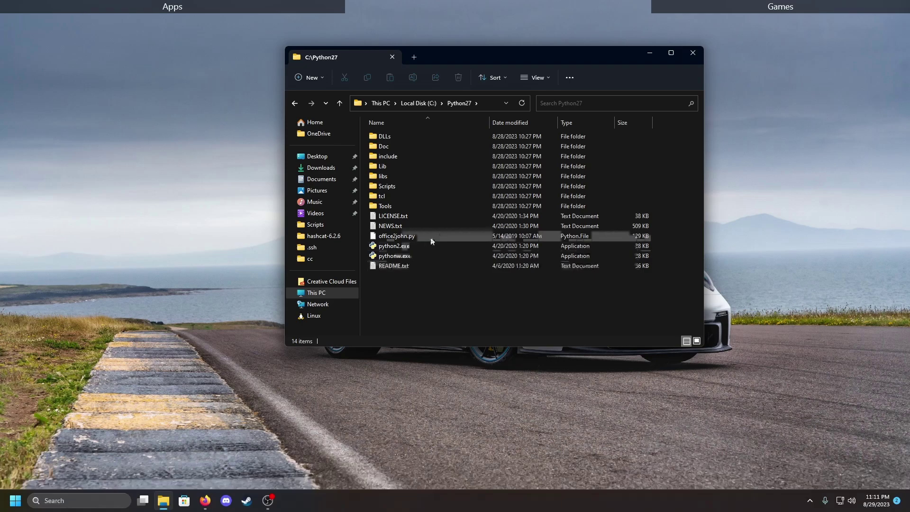
{"action": "mouse_move", "coordinate": [406, 235]}
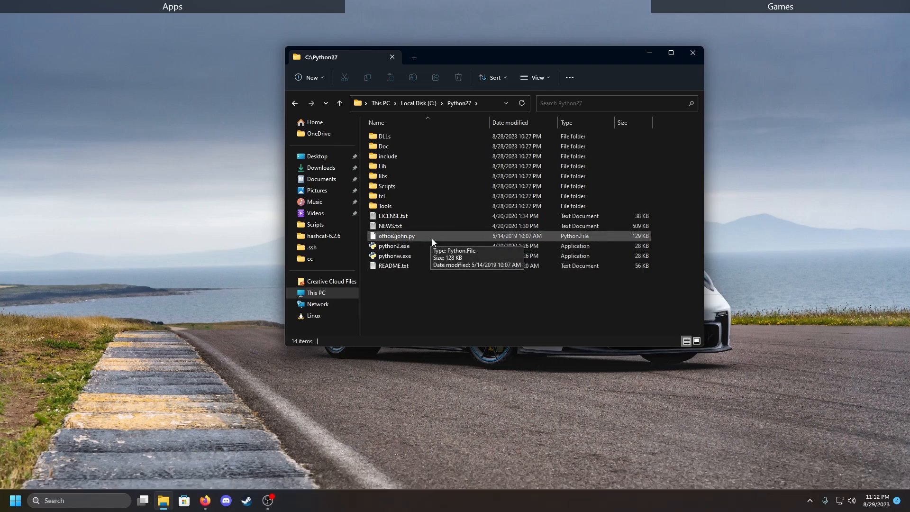
{"action": "mouse_move", "coordinate": [495, 298]}
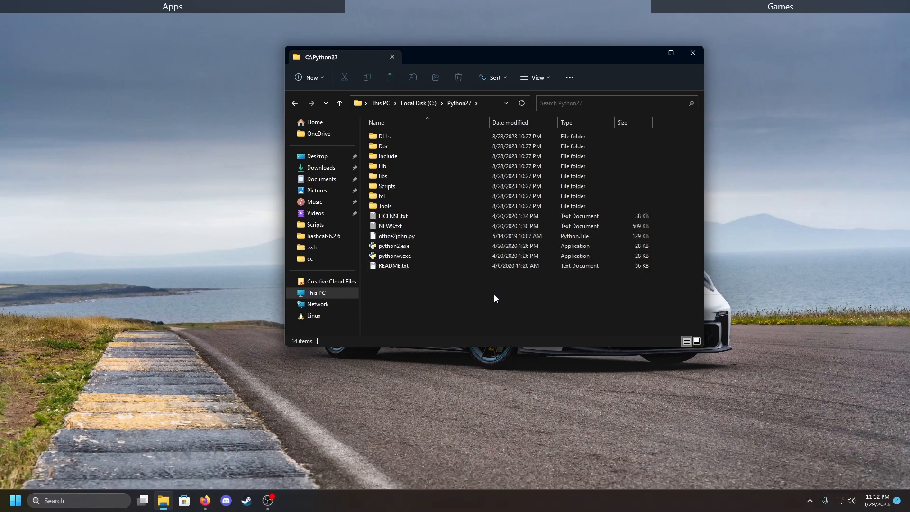
{"action": "left_click", "coordinate": [386, 186]}
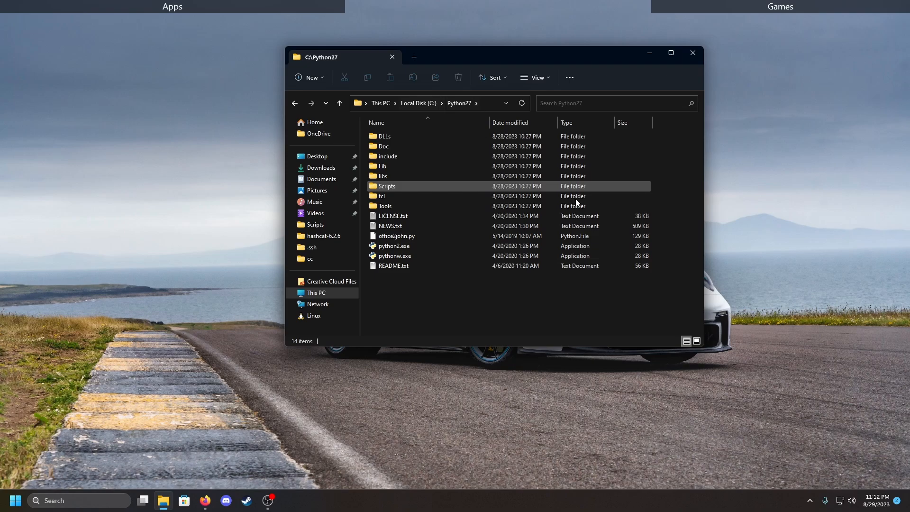
{"action": "mouse_move", "coordinate": [315, 201]}
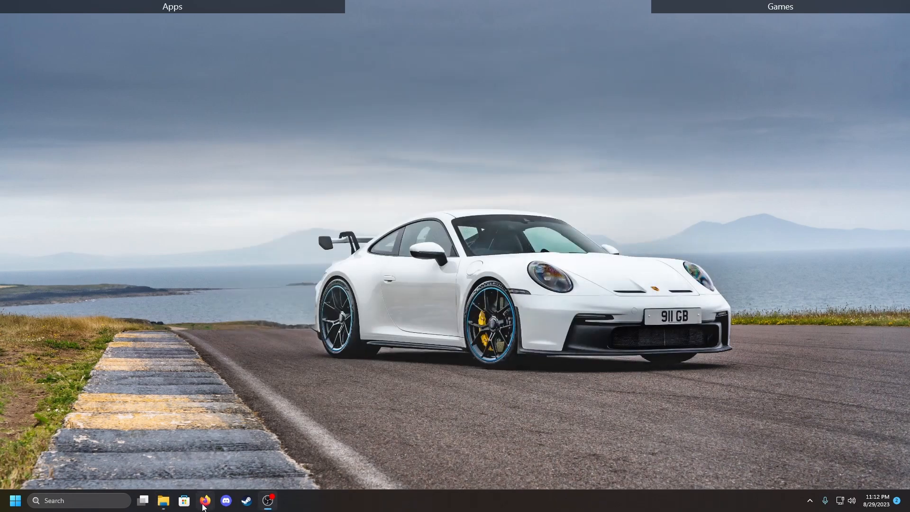
Search 'john the ripper' in Firefox and open the Openwall John the Ripper page.
{"action": "left_click", "coordinate": [204, 501]}
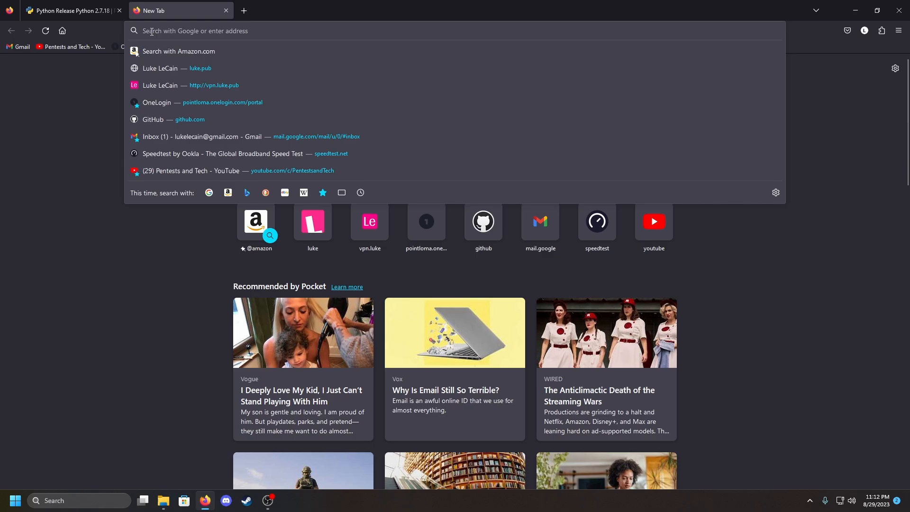
{"action": "type", "text": "john the ripper"}
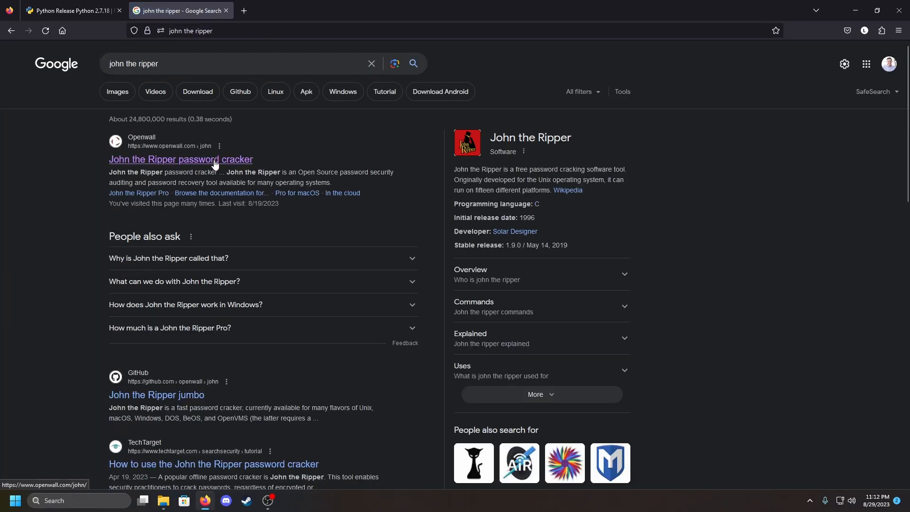
{"action": "left_click", "coordinate": [181, 159]}
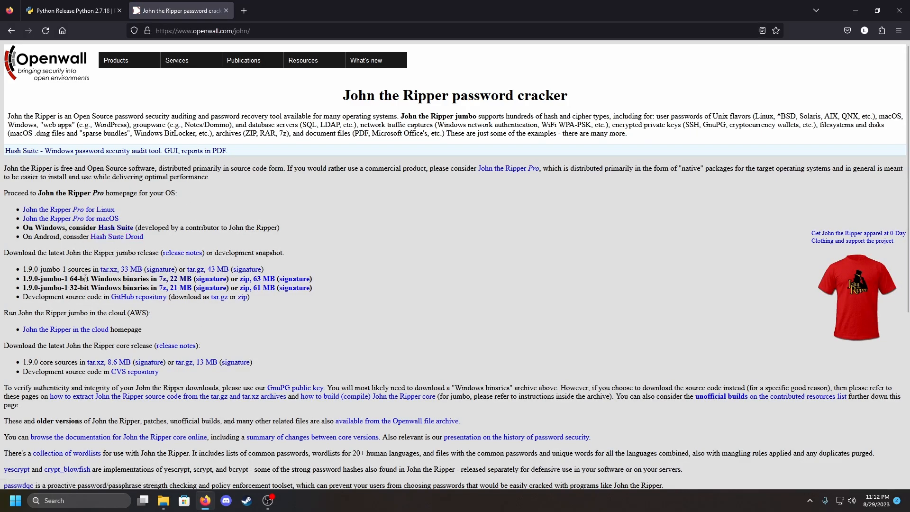
{"action": "mouse_move", "coordinate": [174, 279]}
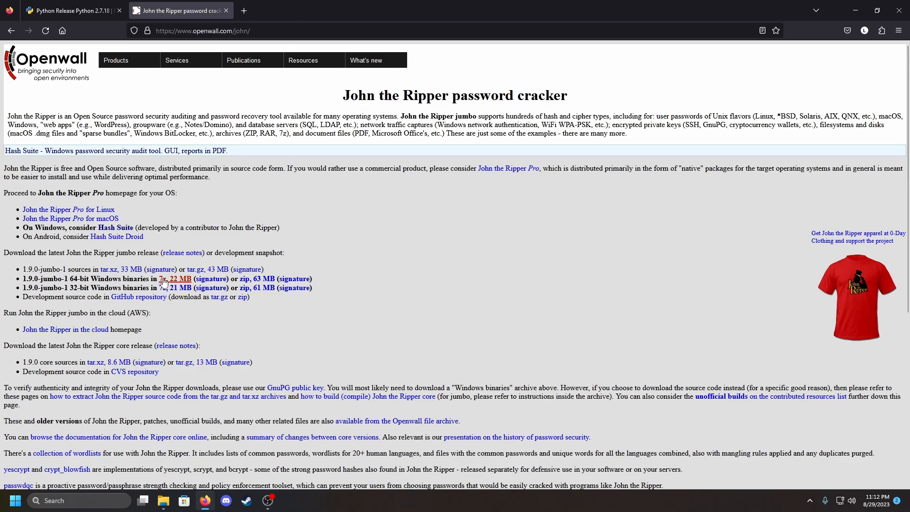
{"action": "mouse_move", "coordinate": [168, 279]}
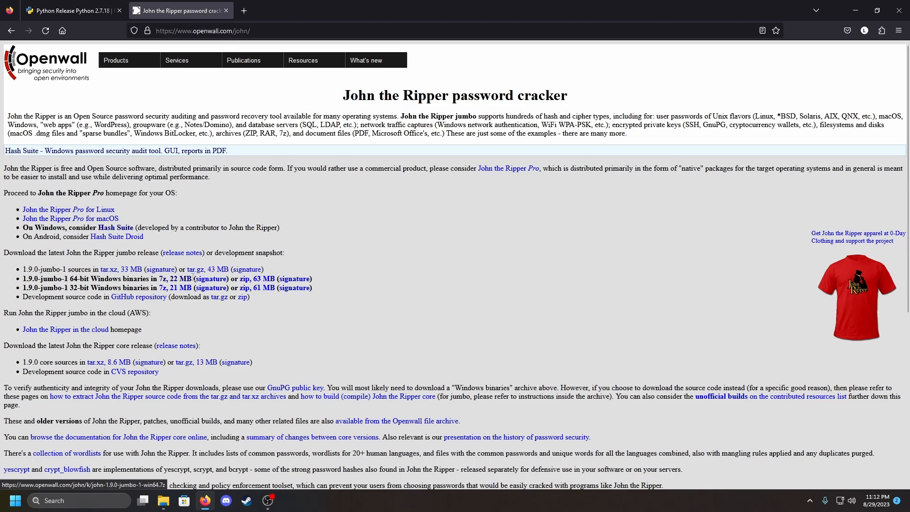
{"action": "mouse_move", "coordinate": [294, 279]}
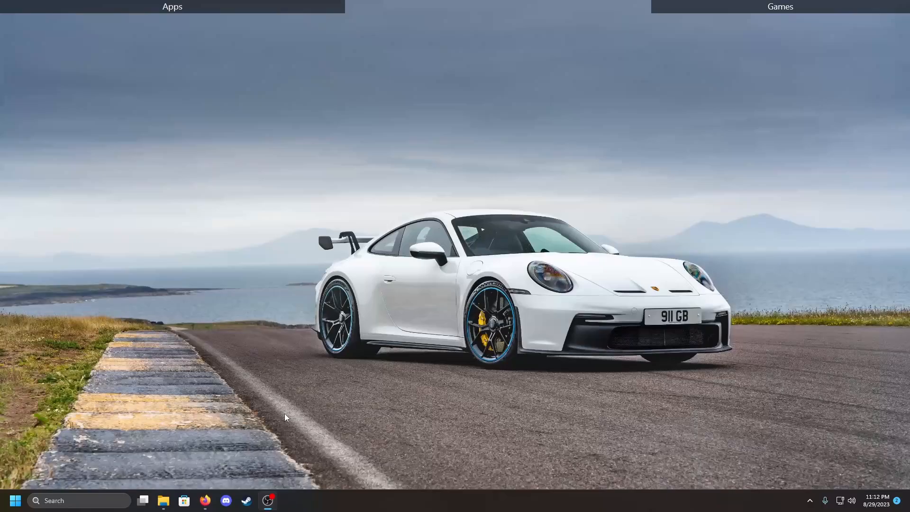
Open the john-1.9.0-jumbo-1-win64 folder and select office2john.py in its run folder.
{"action": "left_click", "coordinate": [163, 500]}
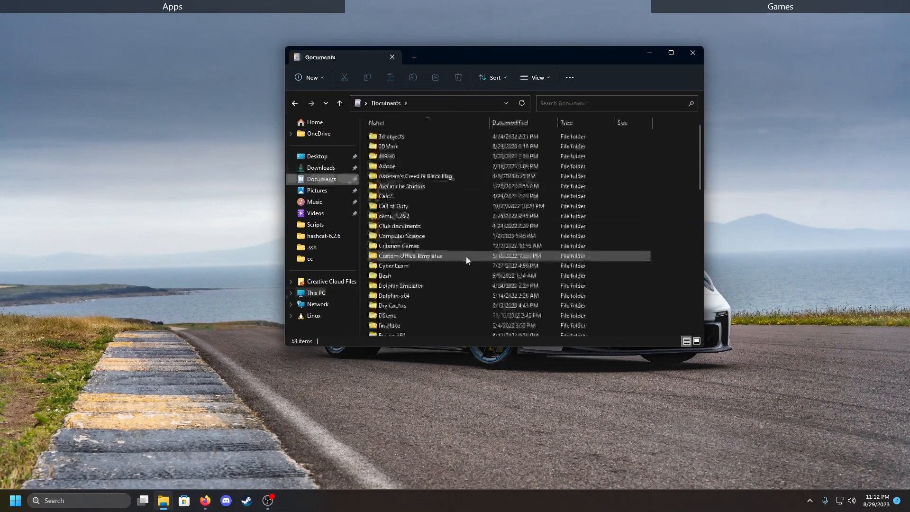
{"action": "scroll", "scroll_direction": "down", "scroll_amount": 3}
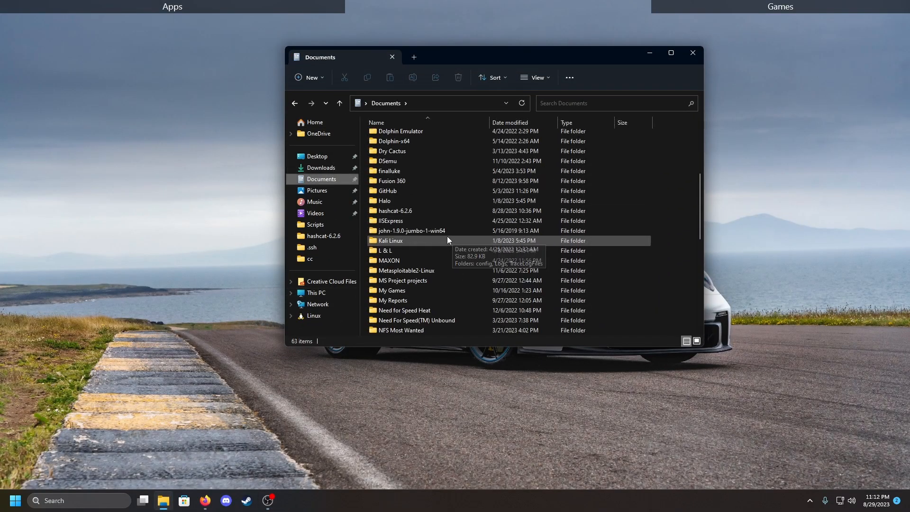
{"action": "mouse_move", "coordinate": [320, 168]}
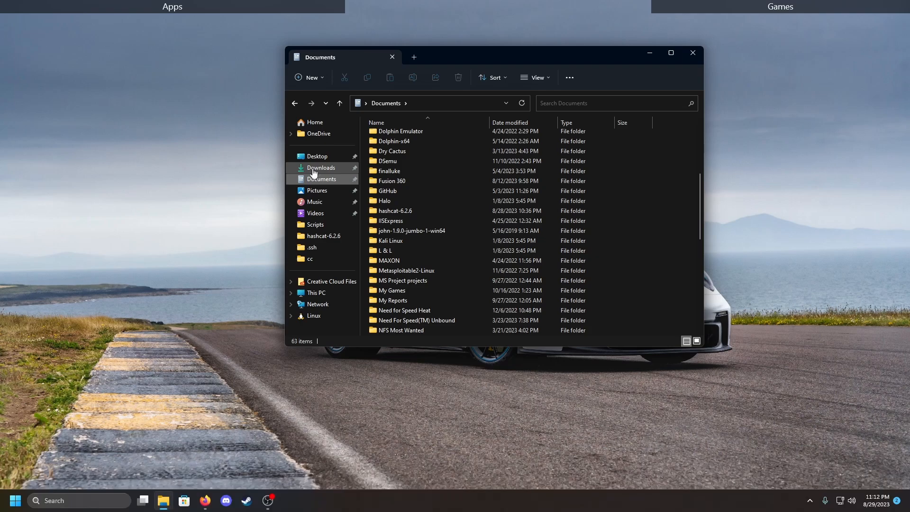
{"action": "mouse_move", "coordinate": [317, 201]}
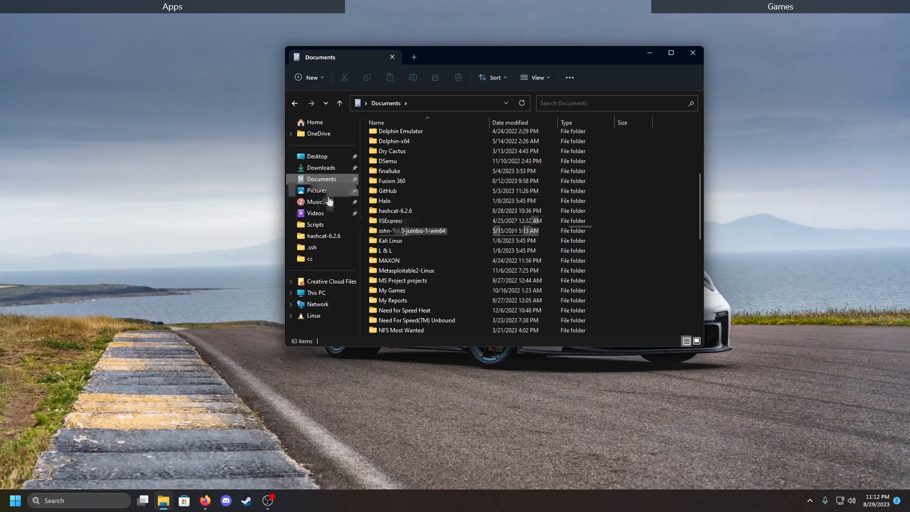
{"action": "mouse_move", "coordinate": [409, 230]}
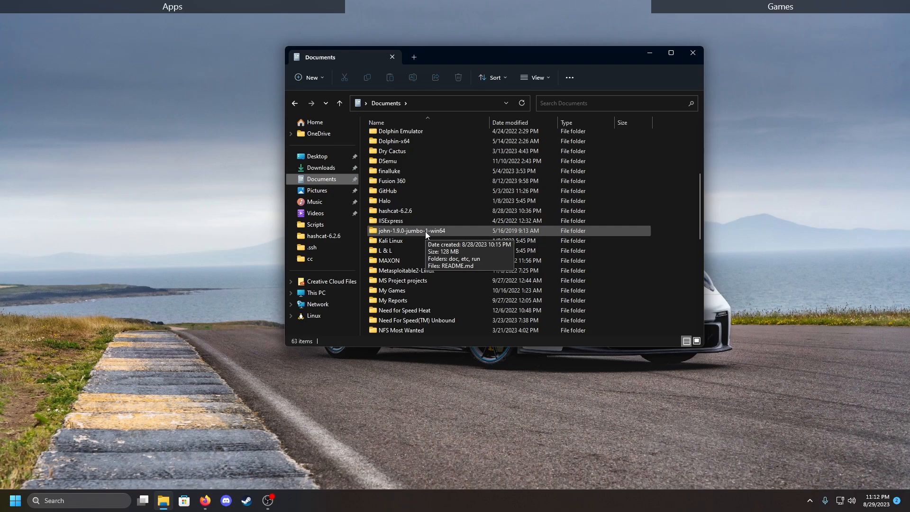
{"action": "double_click", "coordinate": [410, 230]}
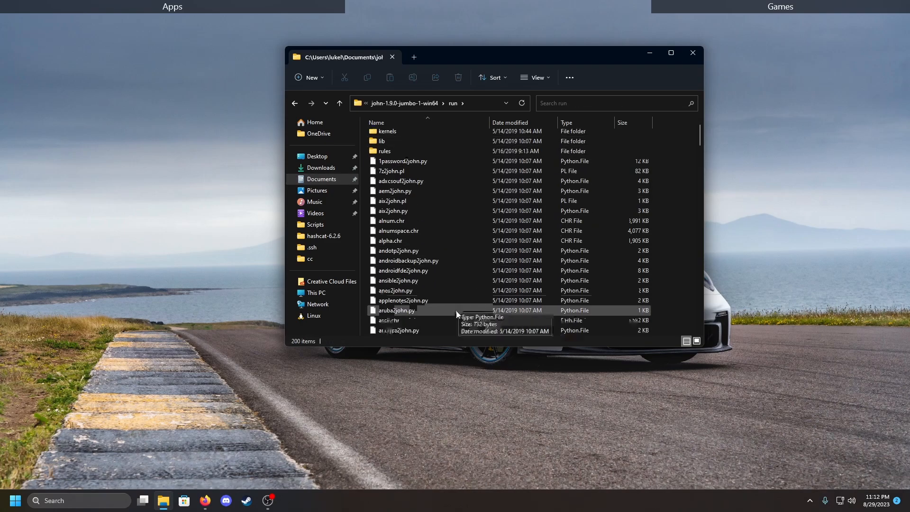
{"action": "scroll", "scroll_direction": "down", "scroll_amount": 3}
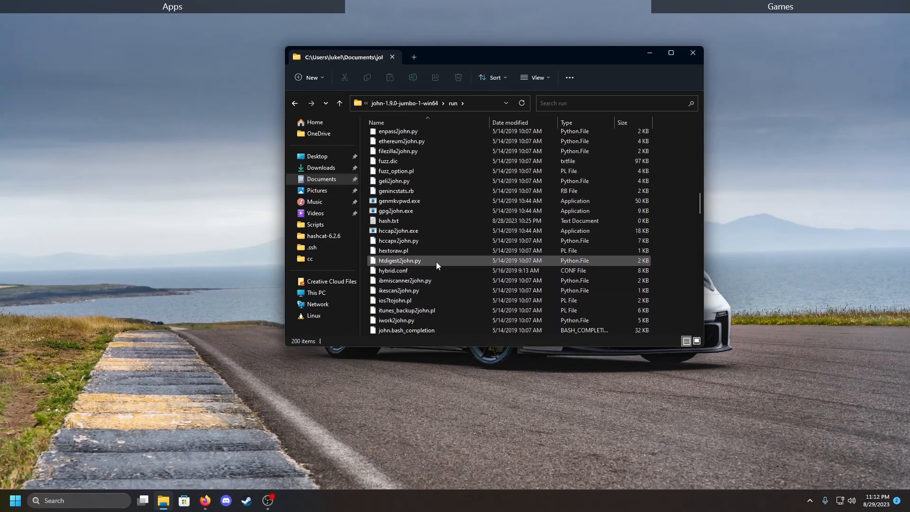
{"action": "scroll", "scroll_direction": "down", "scroll_amount": 3}
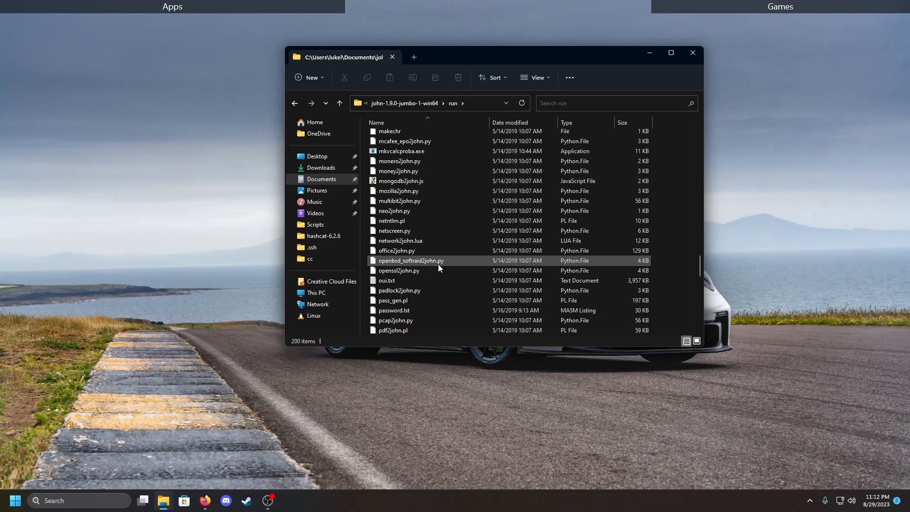
{"action": "scroll", "scroll_direction": "down", "scroll_amount": 3}
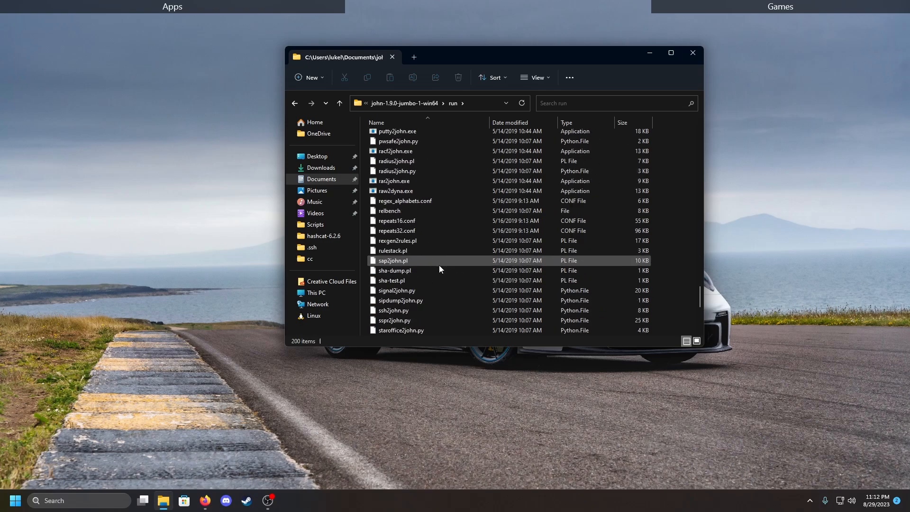
{"action": "scroll", "scroll_direction": "up", "scroll_amount": 3}
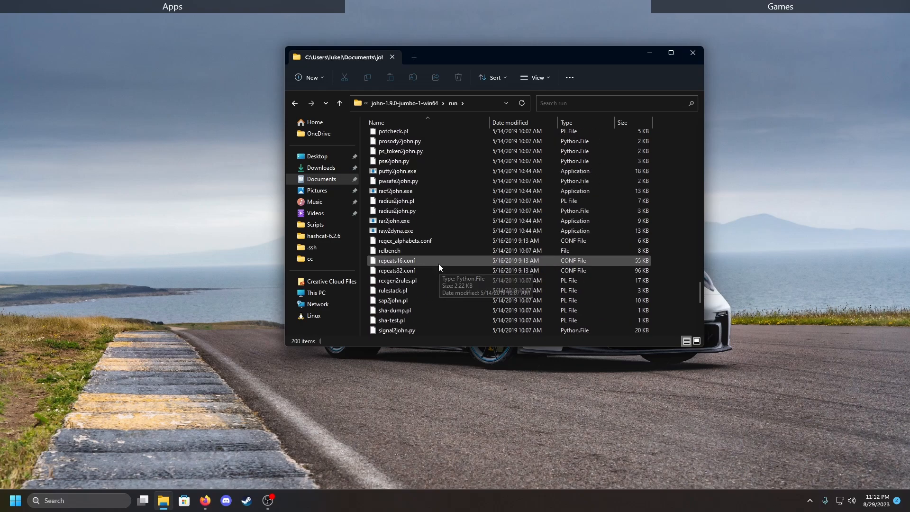
{"action": "scroll", "scroll_direction": "up", "scroll_amount": 3}
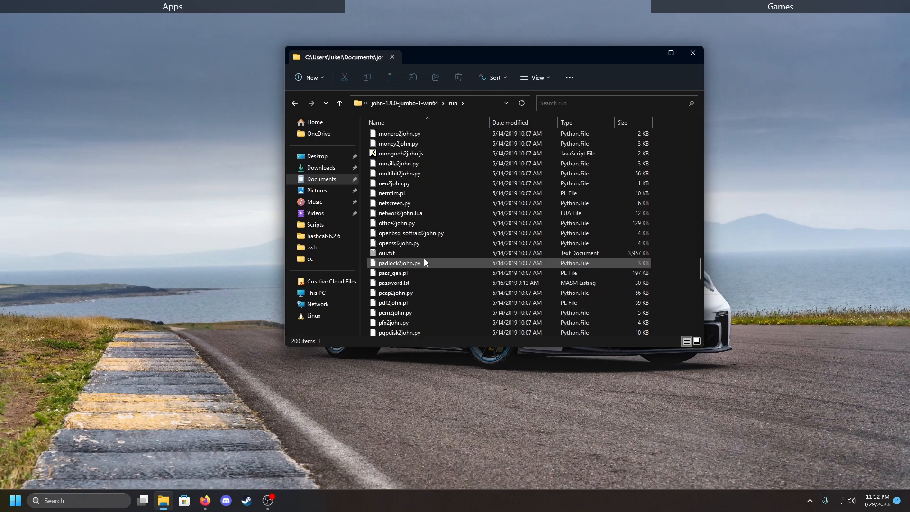
{"action": "left_click", "coordinate": [396, 222]}
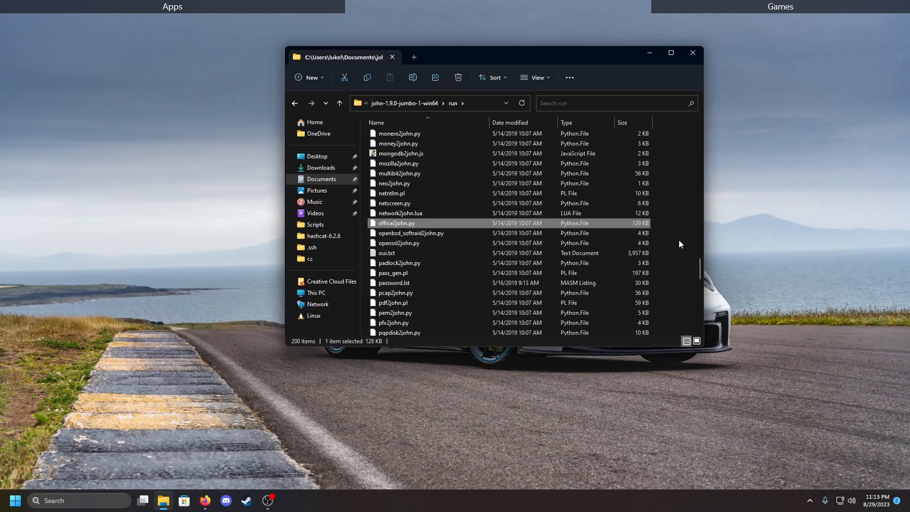
{"action": "mouse_move", "coordinate": [333, 194]}
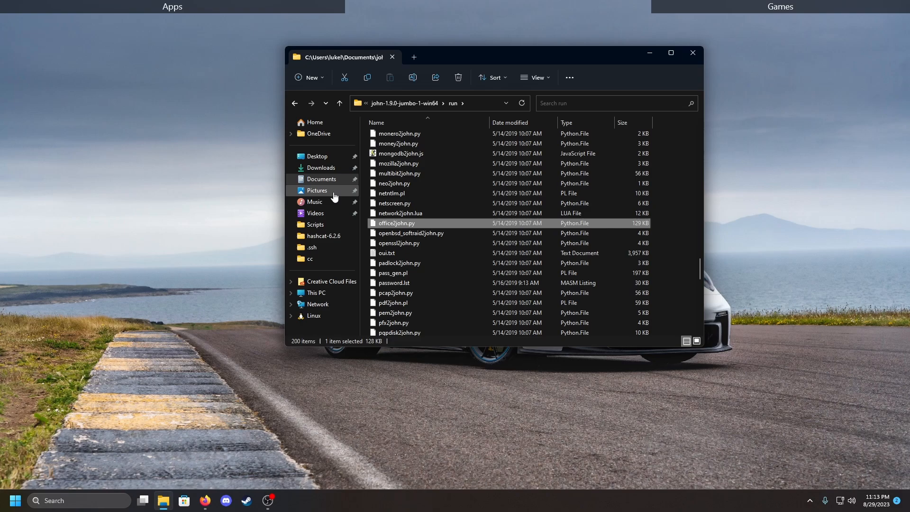
{"action": "mouse_move", "coordinate": [339, 236]}
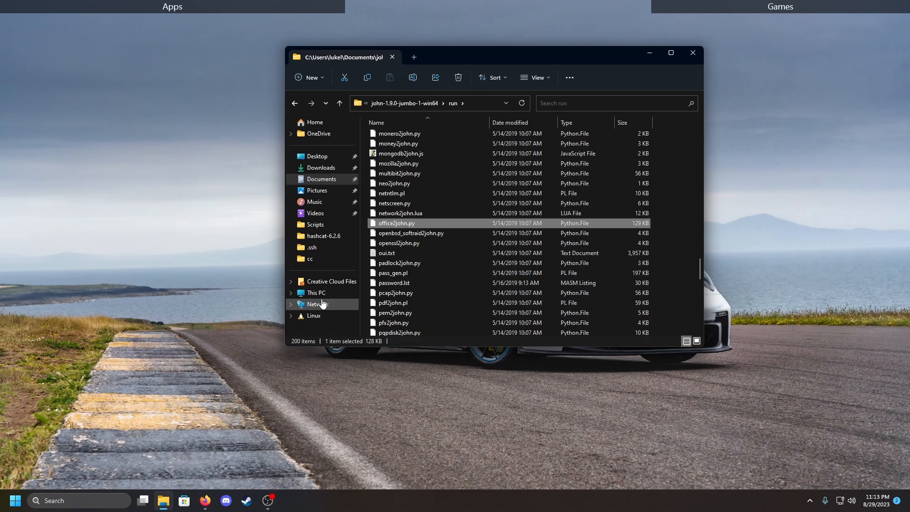
Open C:\Python27, then try opening protected.xlsx from Downloads and close its password prompt.
{"action": "left_click", "coordinate": [316, 293]}
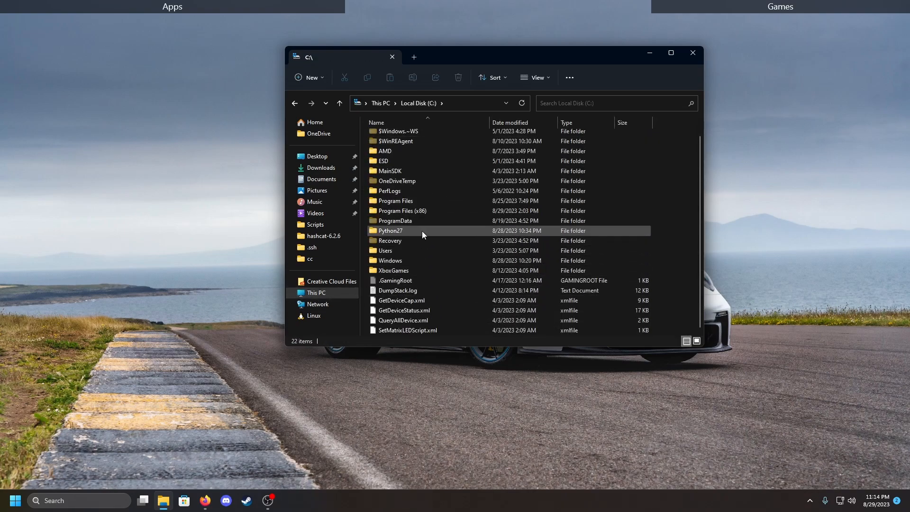
{"action": "double_click", "coordinate": [390, 230]}
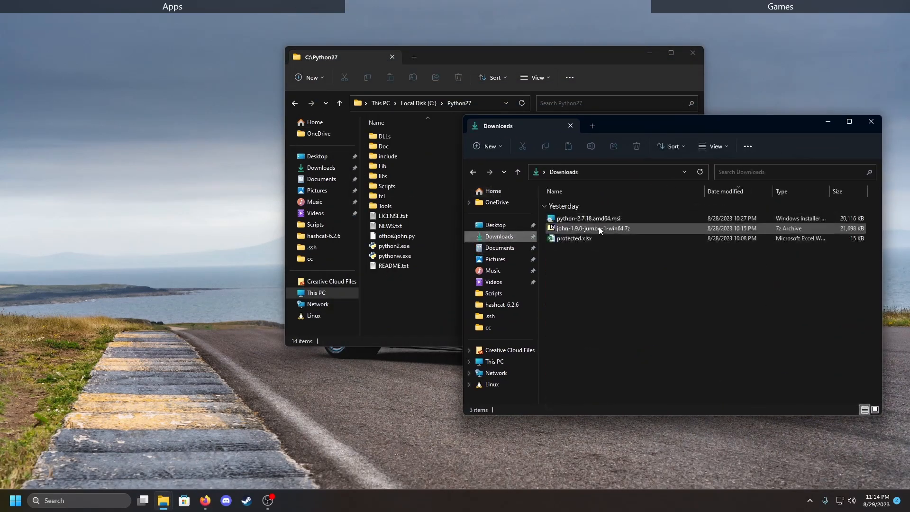
{"action": "left_click", "coordinate": [573, 239]}
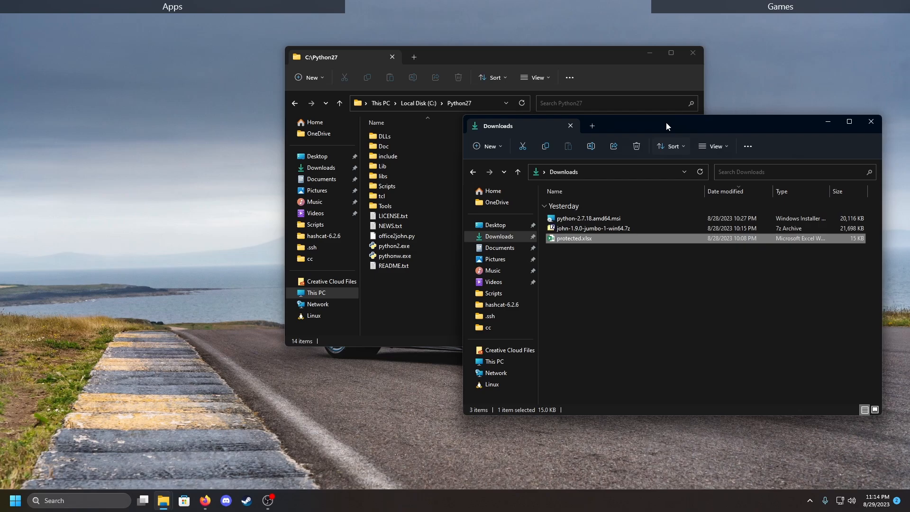
{"action": "double_click", "coordinate": [573, 242]}
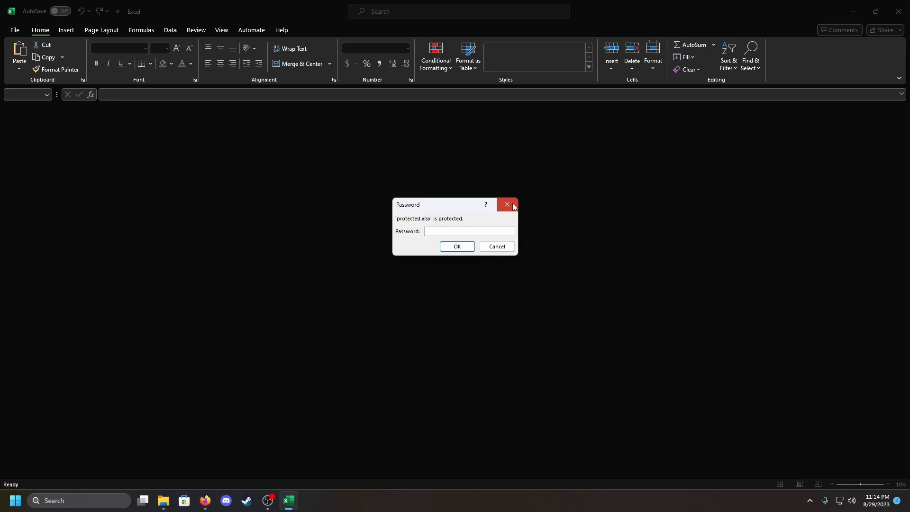
{"action": "left_click", "coordinate": [506, 204]}
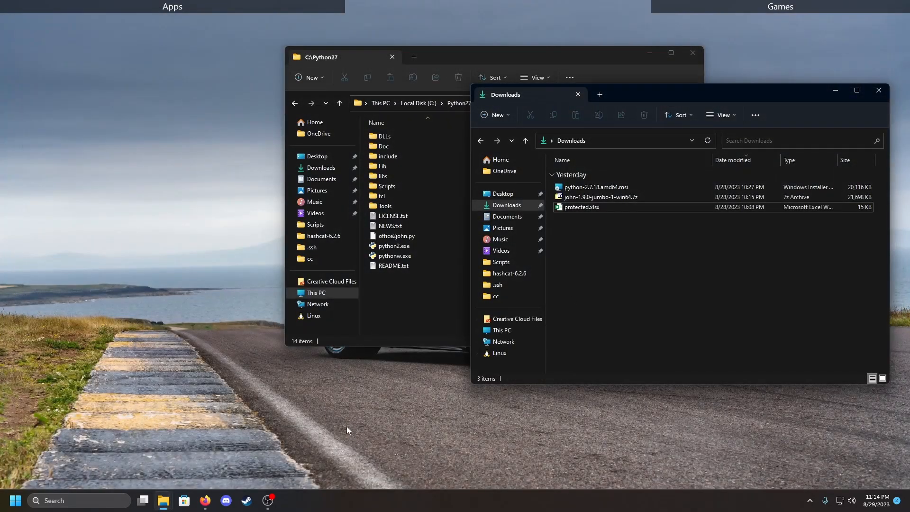
Start a blank Excel workbook, type 'encrypted' in B4, and show the File Info page.
{"action": "type", "text": "xcel"}
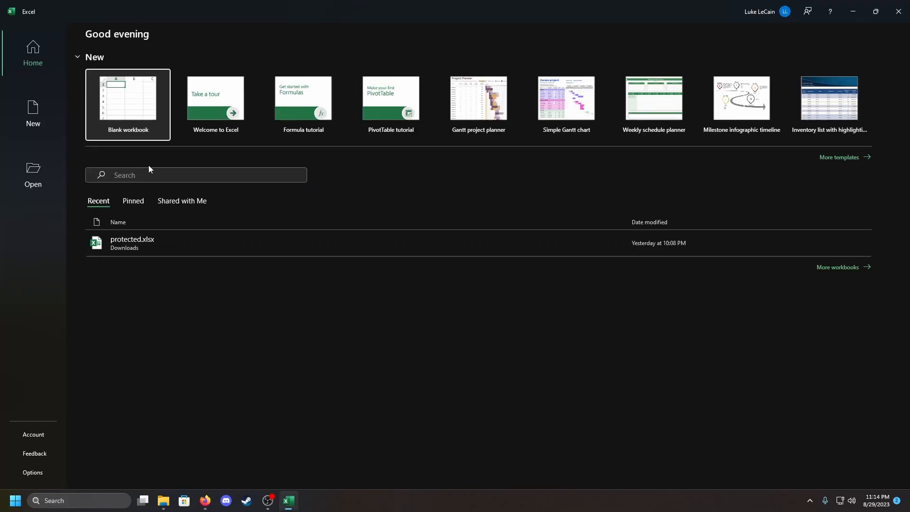
{"action": "left_click", "coordinate": [127, 101]}
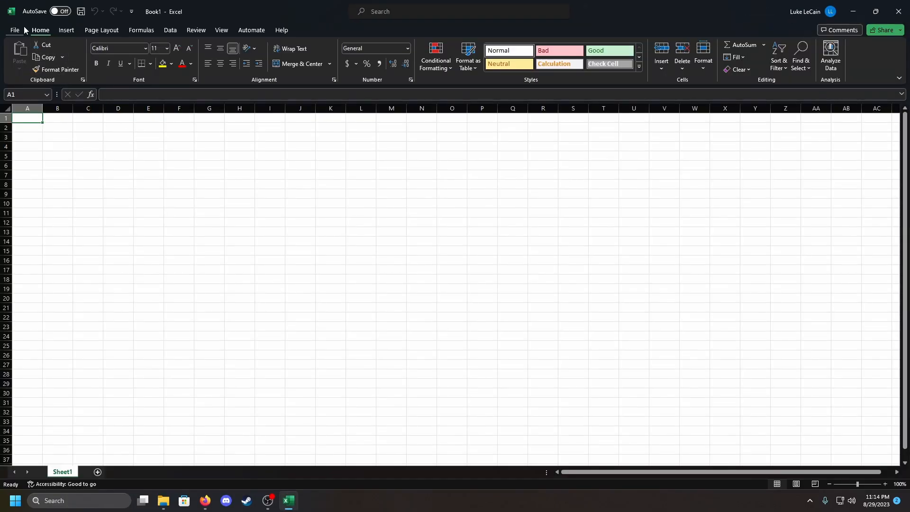
{"action": "type", "text": "encrypted"}
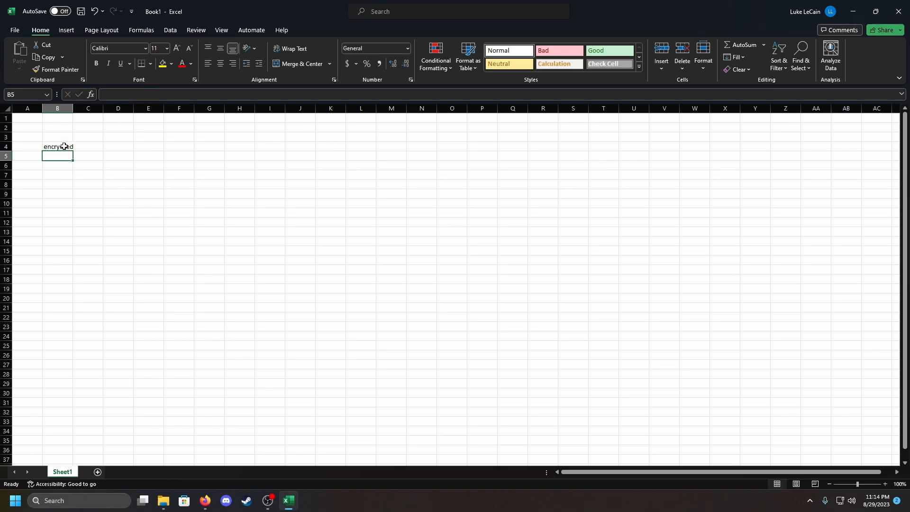
{"action": "left_click", "coordinate": [13, 29]}
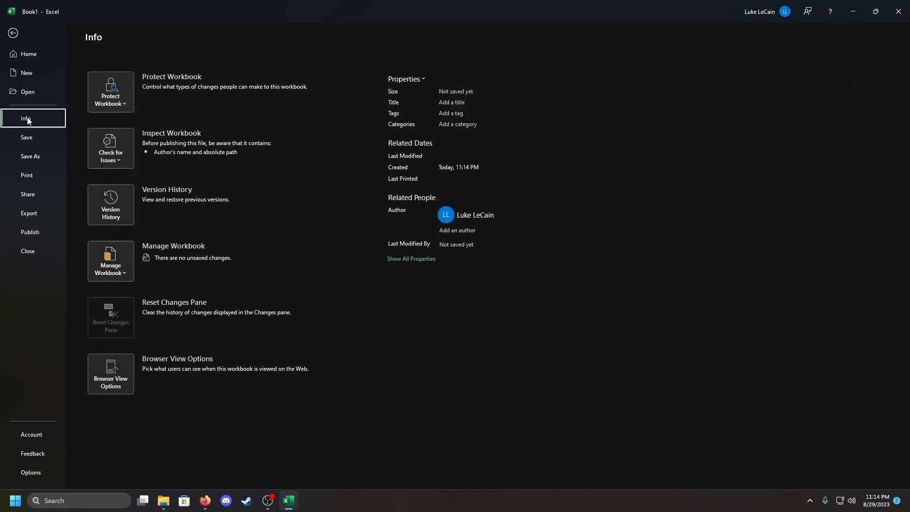
{"action": "left_click", "coordinate": [109, 90]}
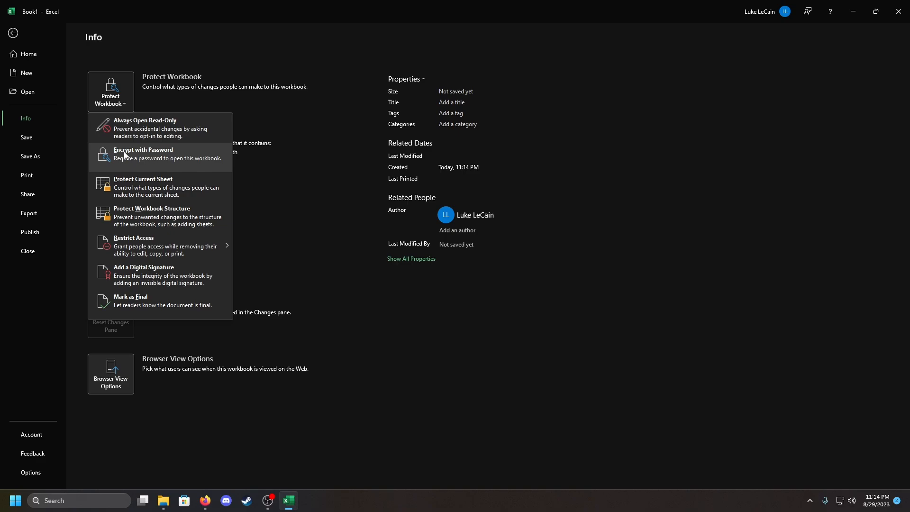
{"action": "left_click", "coordinate": [143, 153]}
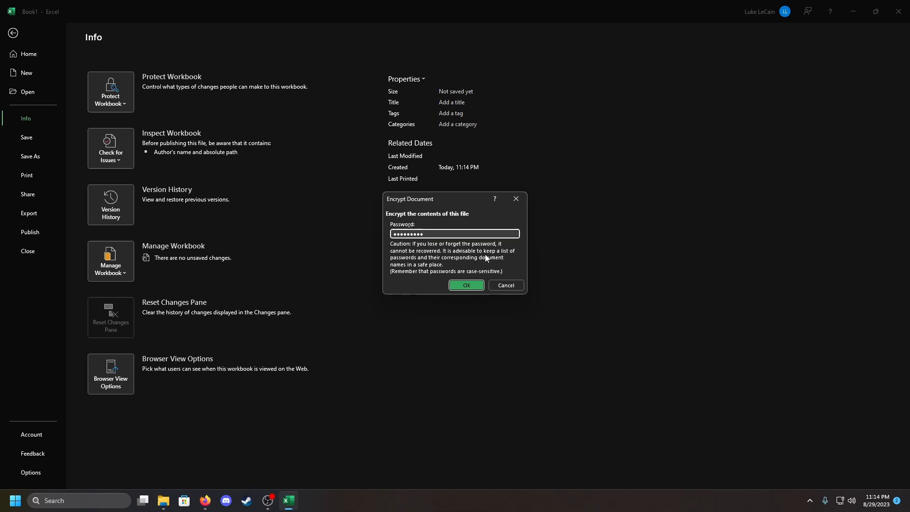
{"action": "left_click", "coordinate": [465, 285]}
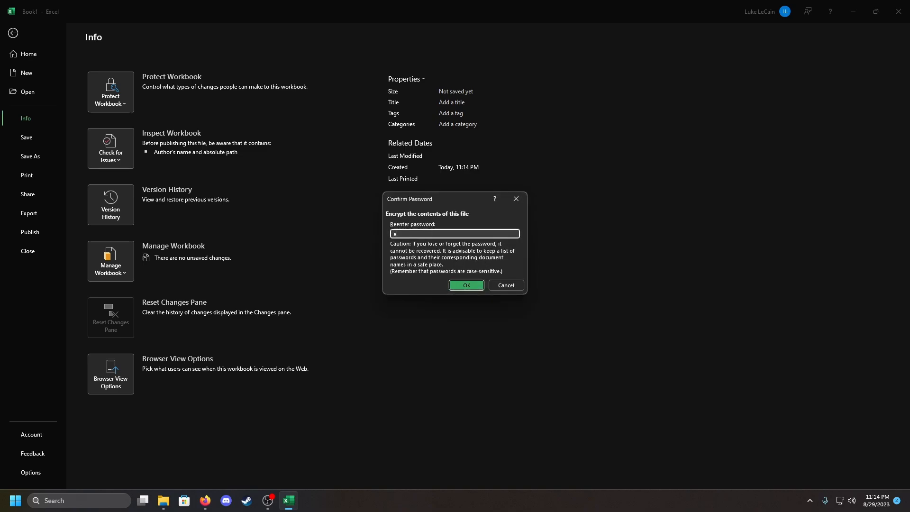
{"action": "type", "text": "password"}
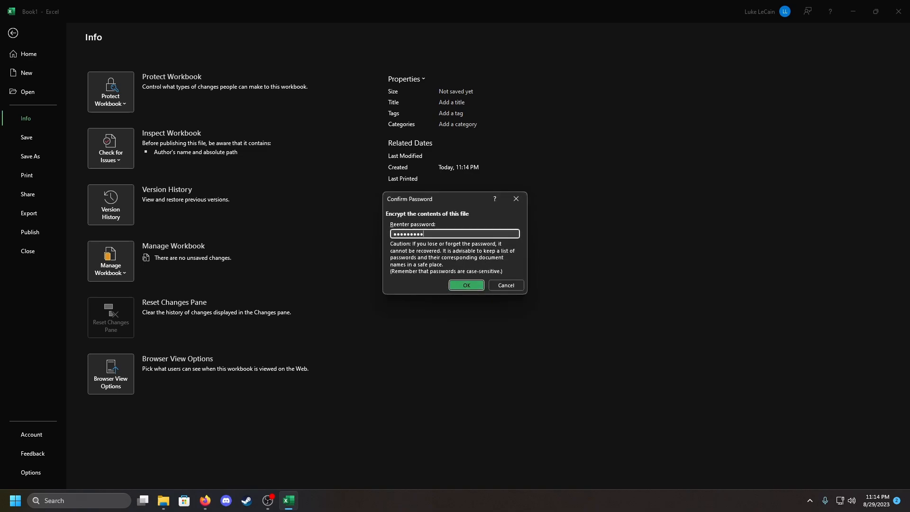
{"action": "left_click", "coordinate": [464, 285]}
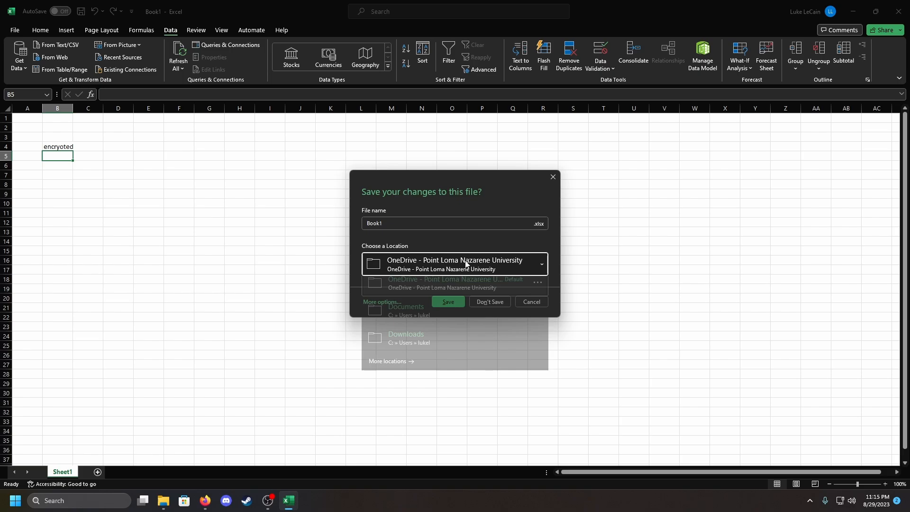
Save Book1.xlsx to Downloads, then reopen it to confirm it demands a password.
{"action": "left_click", "coordinate": [406, 337]}
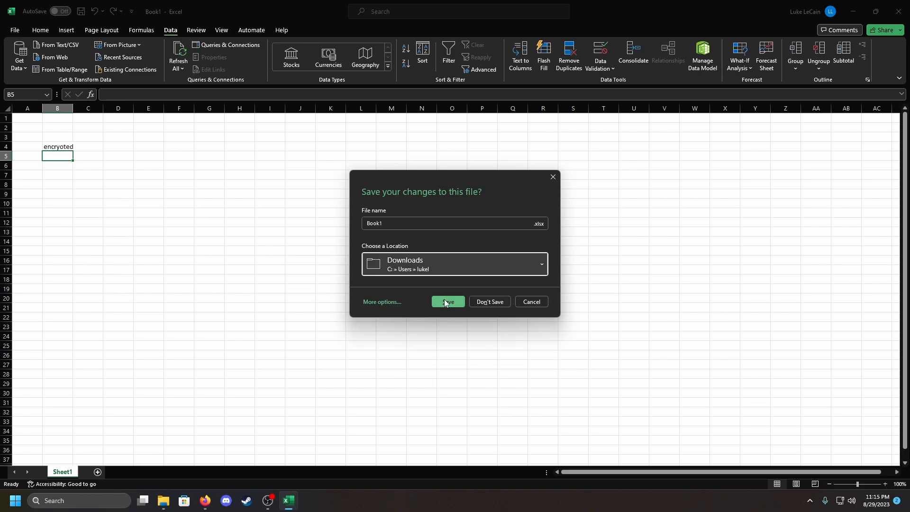
{"action": "left_click", "coordinate": [447, 302]}
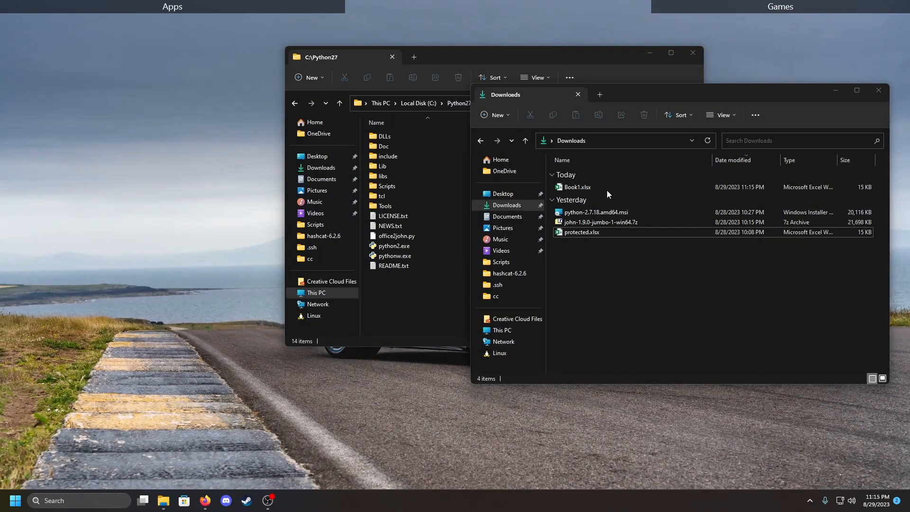
{"action": "double_click", "coordinate": [577, 187]}
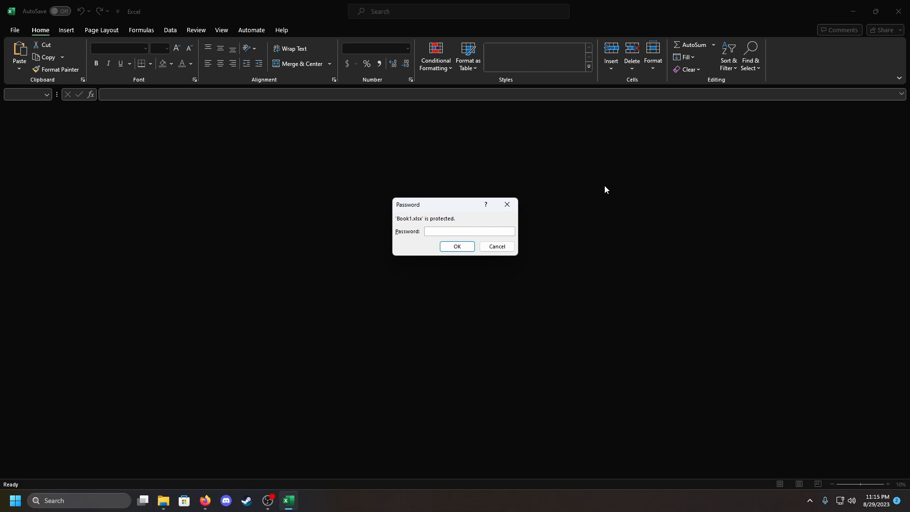
{"action": "mouse_move", "coordinate": [461, 207]}
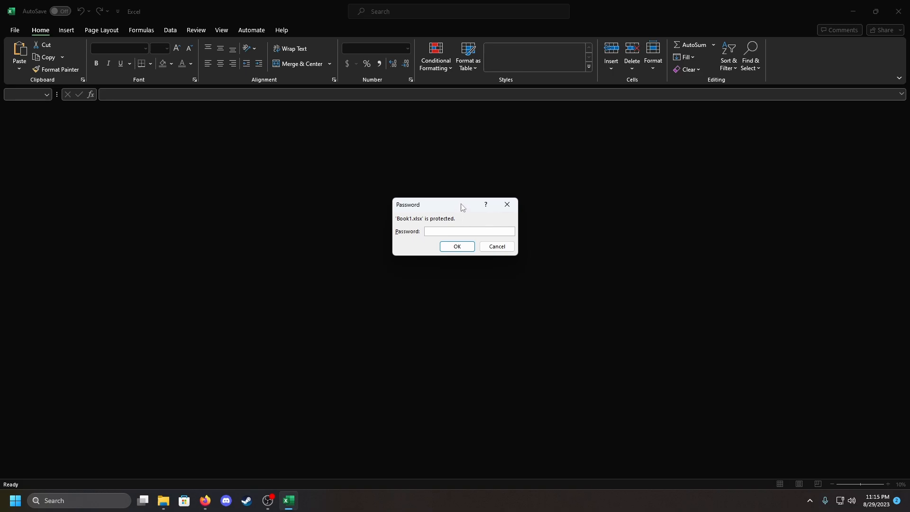
{"action": "left_click", "coordinate": [468, 231]}
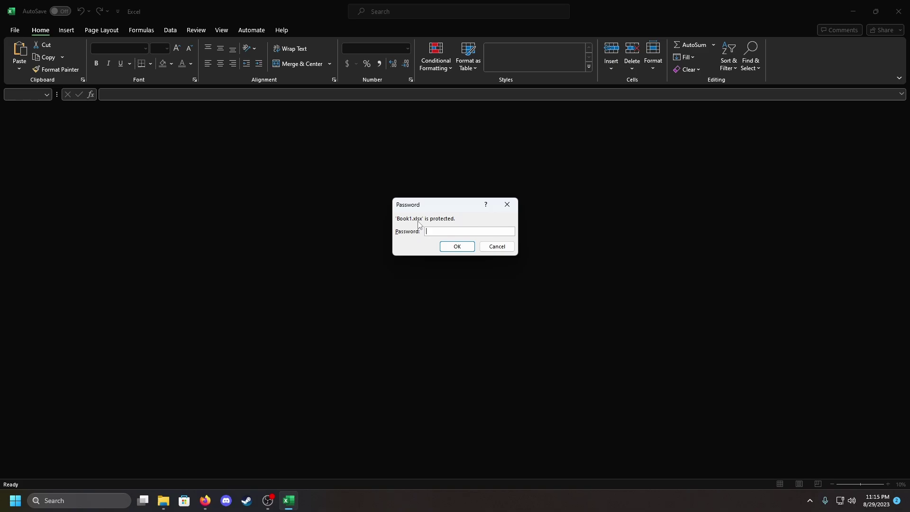
{"action": "mouse_move", "coordinate": [434, 202]}
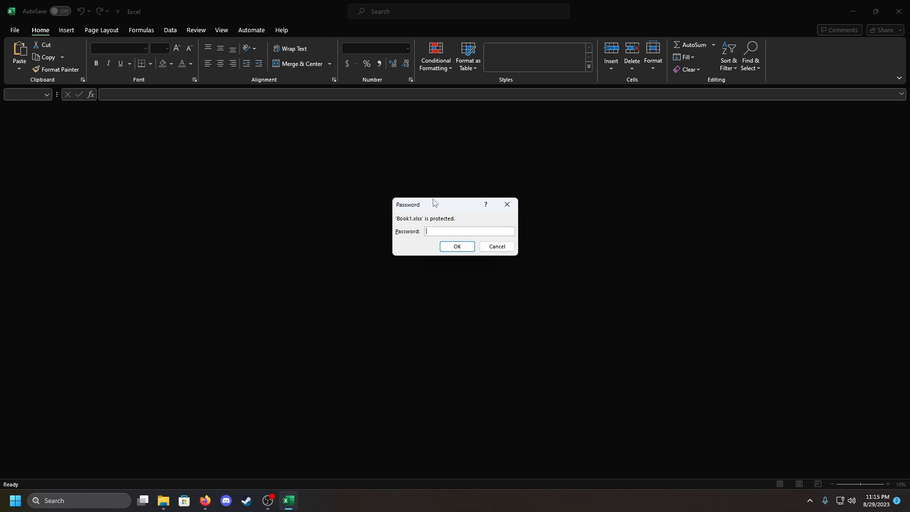
{"action": "mouse_move", "coordinate": [97, 181]}
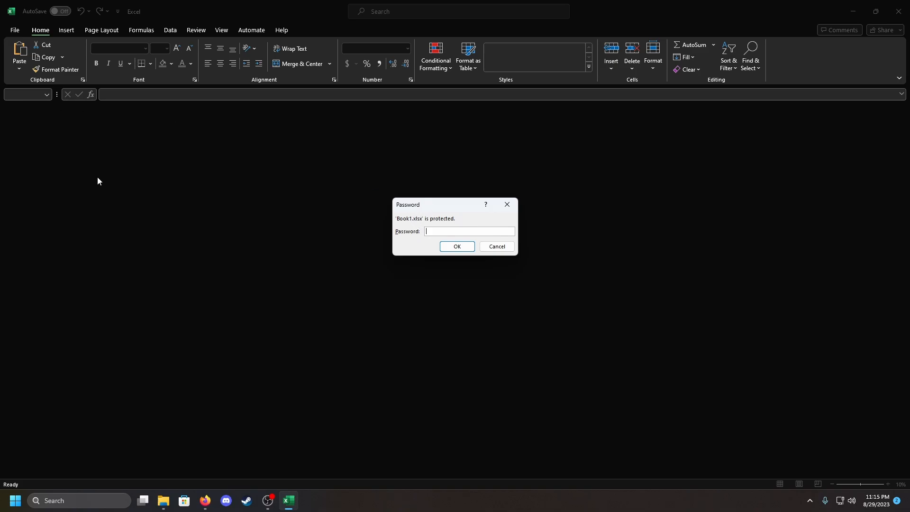
{"action": "mouse_move", "coordinate": [461, 200]}
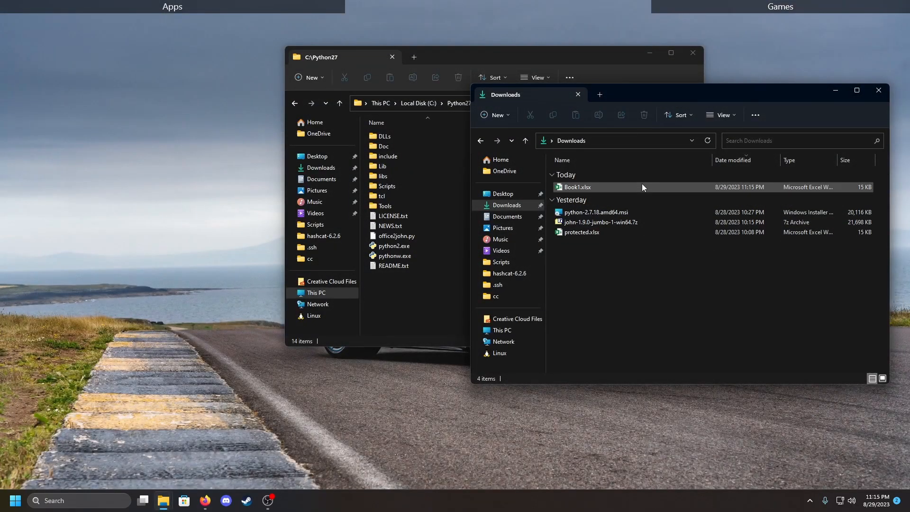
Move Book1.xlsx into C:\Python27 and open a PowerShell terminal in that folder.
{"action": "left_click", "coordinate": [577, 187]}
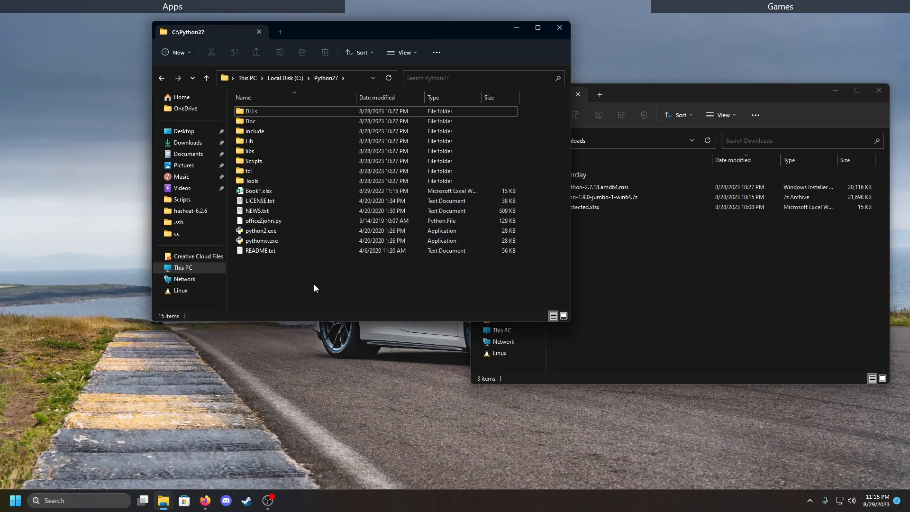
{"action": "right_click", "coordinate": [315, 289]}
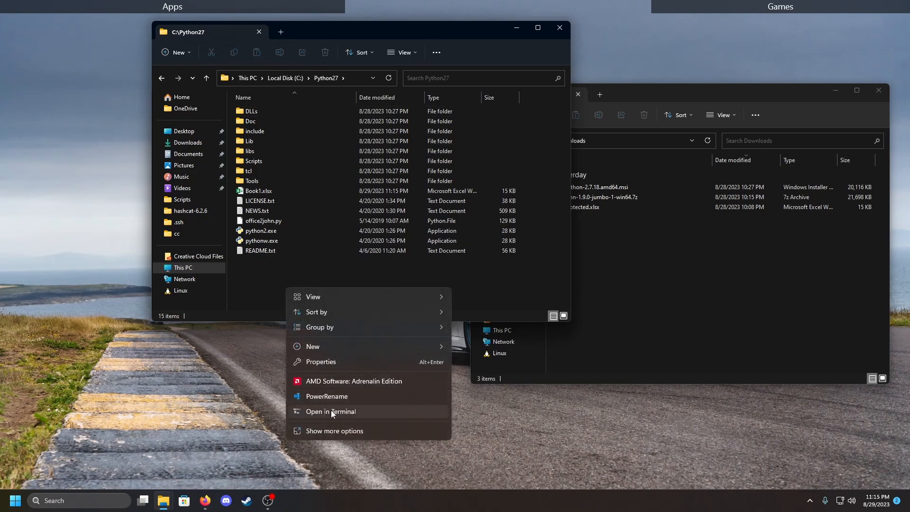
{"action": "left_click", "coordinate": [330, 411]}
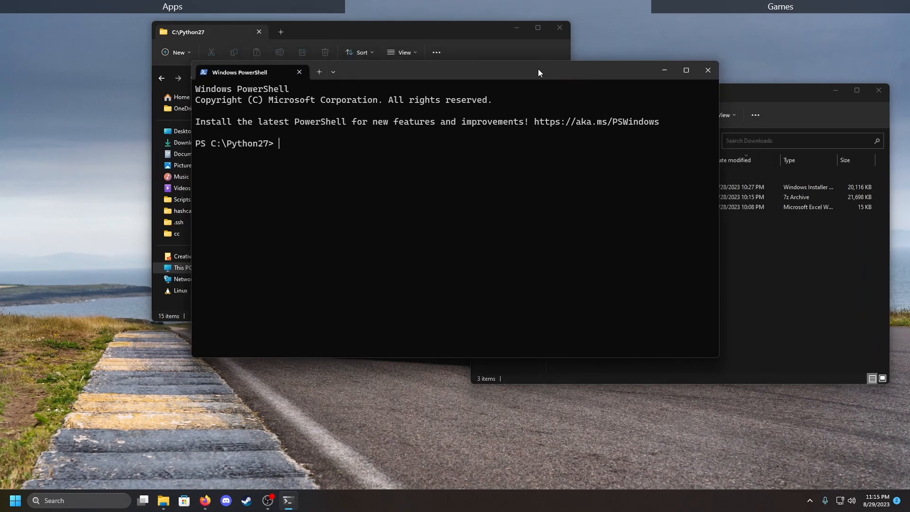
Run python2.exe office2john.py on Book1.xlsx and select the printed $office$*2013 hash.
{"action": "type", "text": "py"}
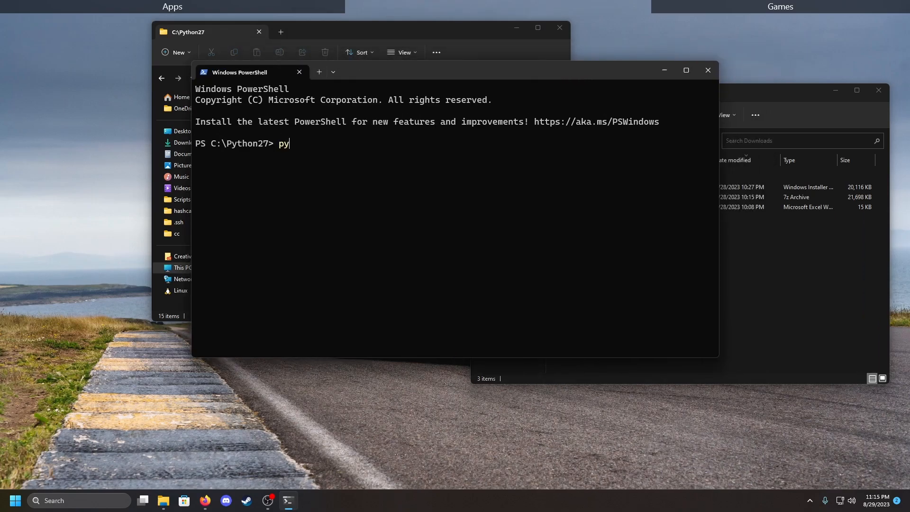
{"action": "type", "text": ".\\python2.exe"}
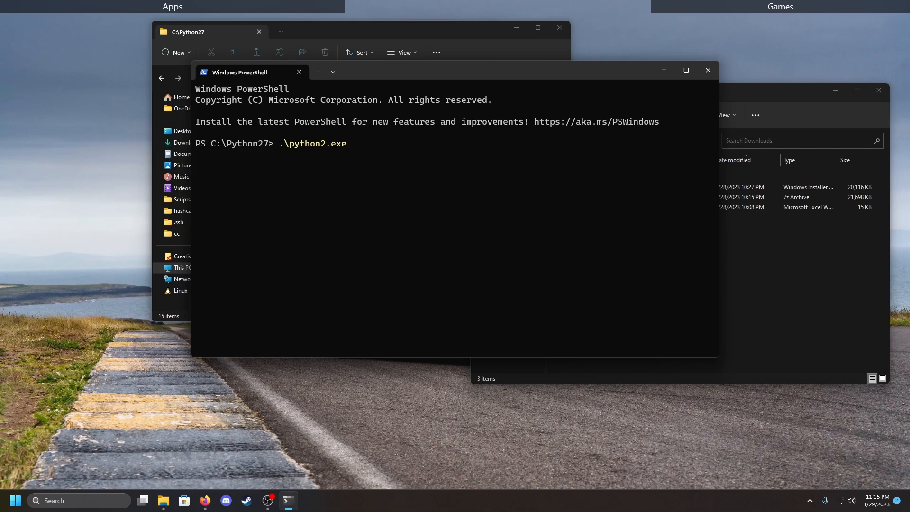
{"action": "type", "text": ".\\office2john.py"}
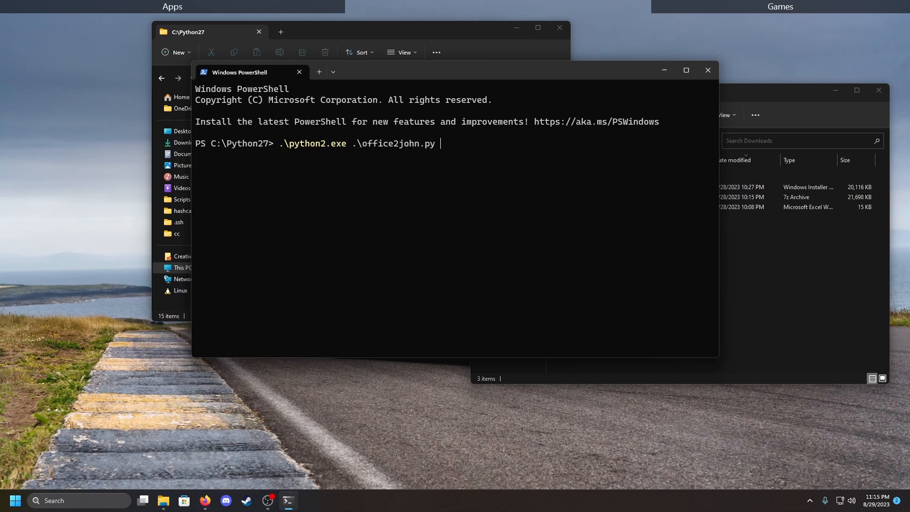
{"action": "type", "text": ".\\Book1.xlsx"}
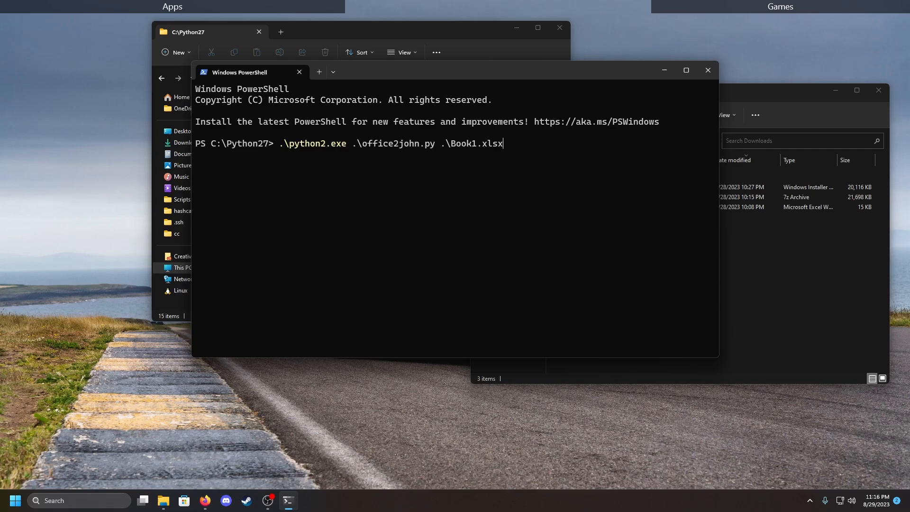
{"action": "key", "text": "Return"}
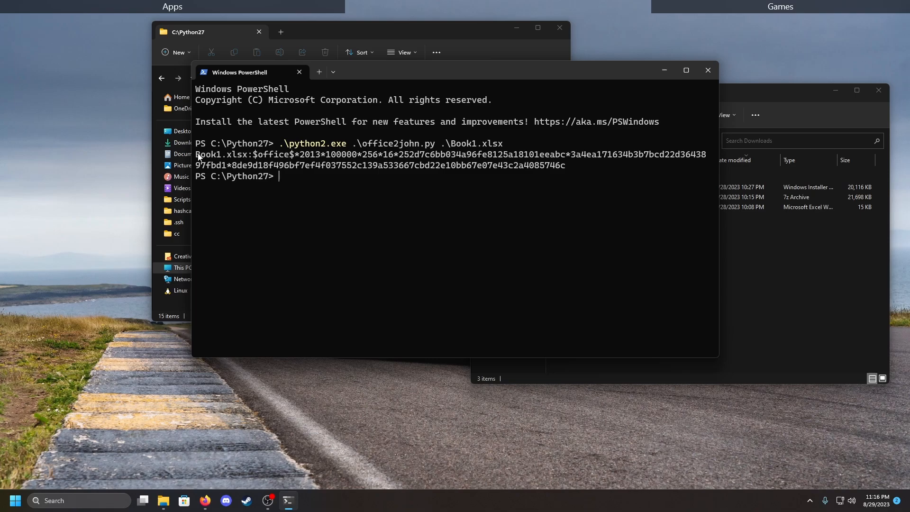
{"action": "mouse_move", "coordinate": [254, 161]}
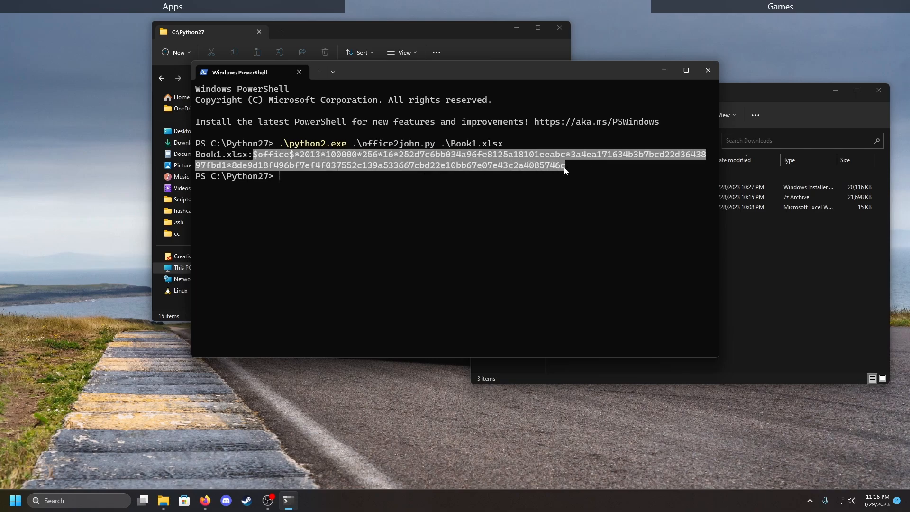
{"action": "left_click", "coordinate": [524, 133]}
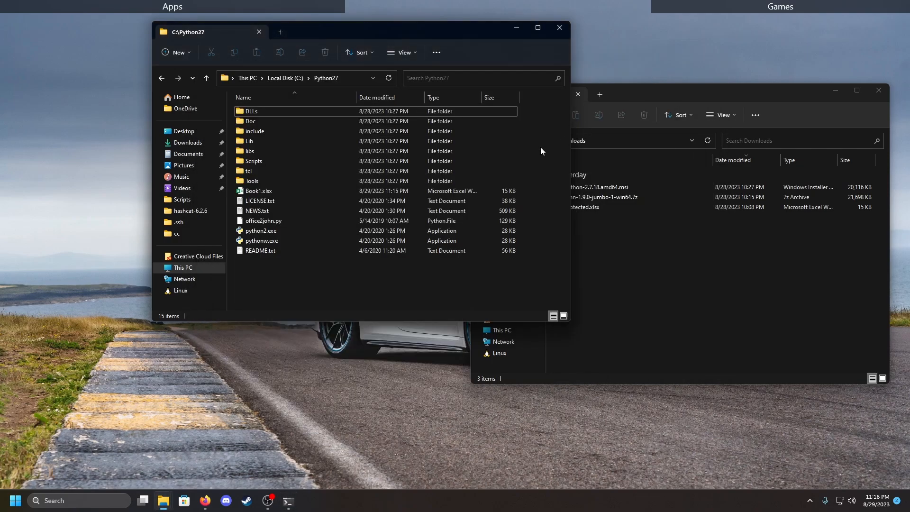
Paste the extracted $office$*2013 hash into hash.txt in the hashcat-6.2.6 folder.
{"action": "left_click", "coordinate": [188, 153]}
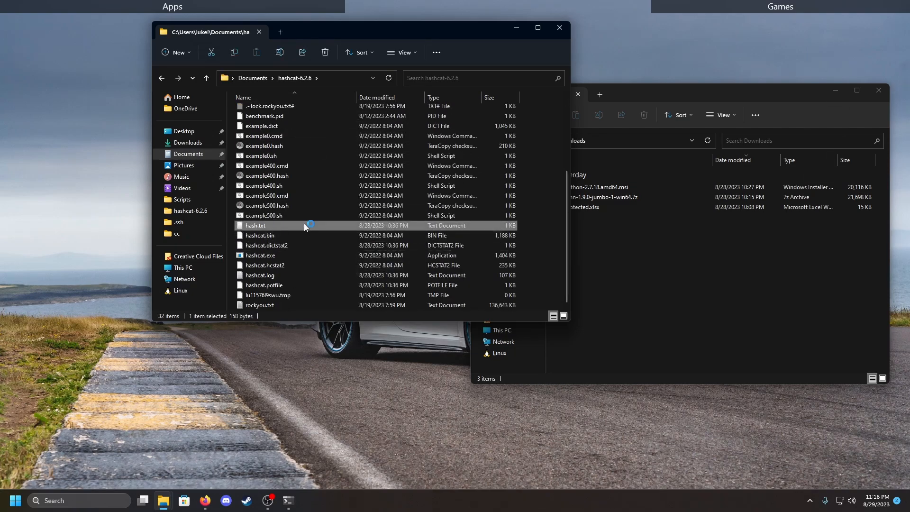
{"action": "double_click", "coordinate": [255, 225]}
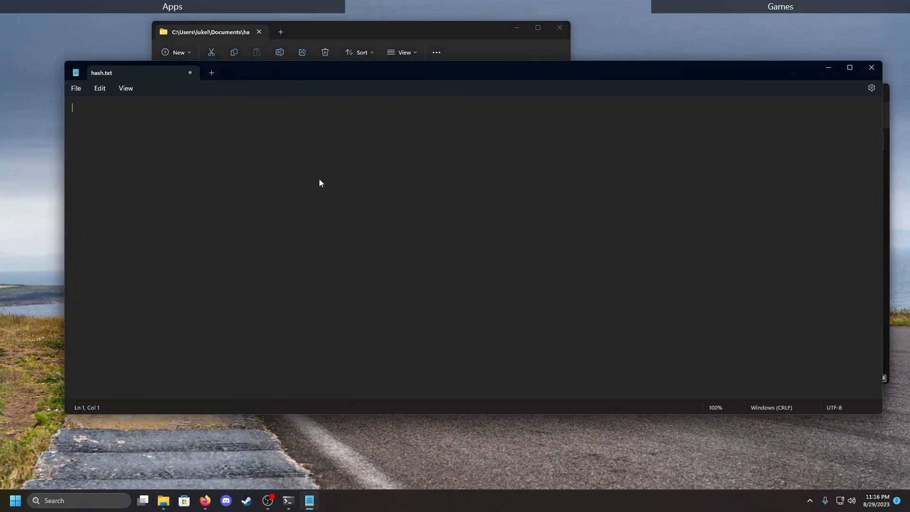
{"action": "type", "text": "$office$*2013*100000*256*16*252d7c6bb034a96fe8125a18101eeabc*3a4ea171634b3b7bcd22d3643897fbd1*8de9d18f496bf7ef4f037552c139a533667cbd22e10bb67e07e43c2a4085746c"}
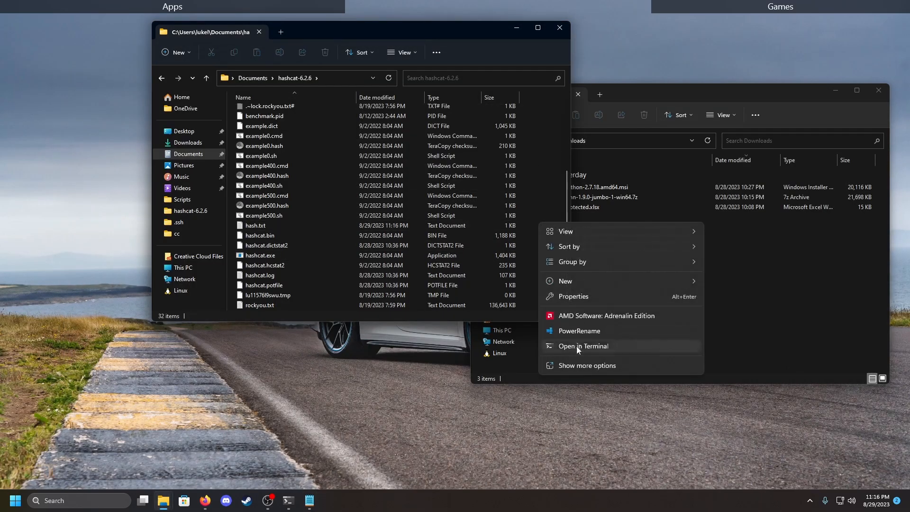
Open a PowerShell terminal in hashcat-6.2.6 and begin the .\hashcat.exe .\hash.txt command.
{"action": "left_click", "coordinate": [582, 346]}
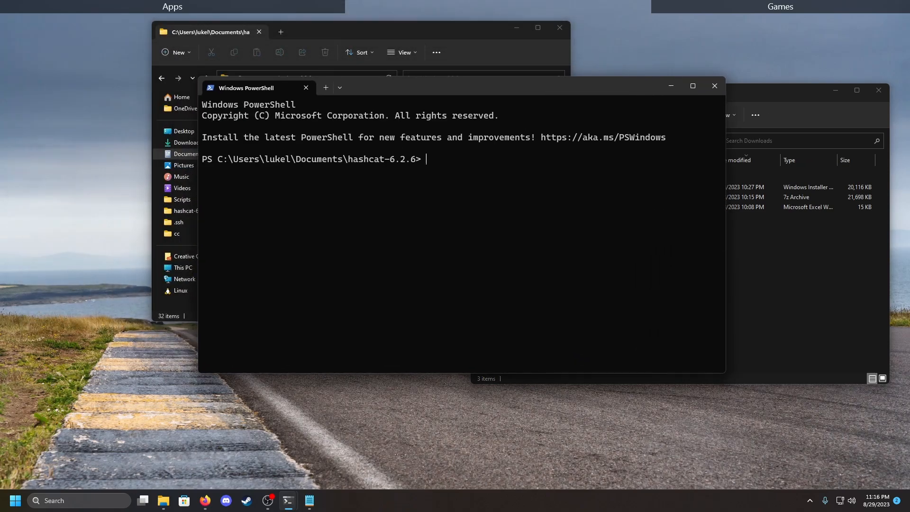
{"action": "type", "text": ".\\hash"}
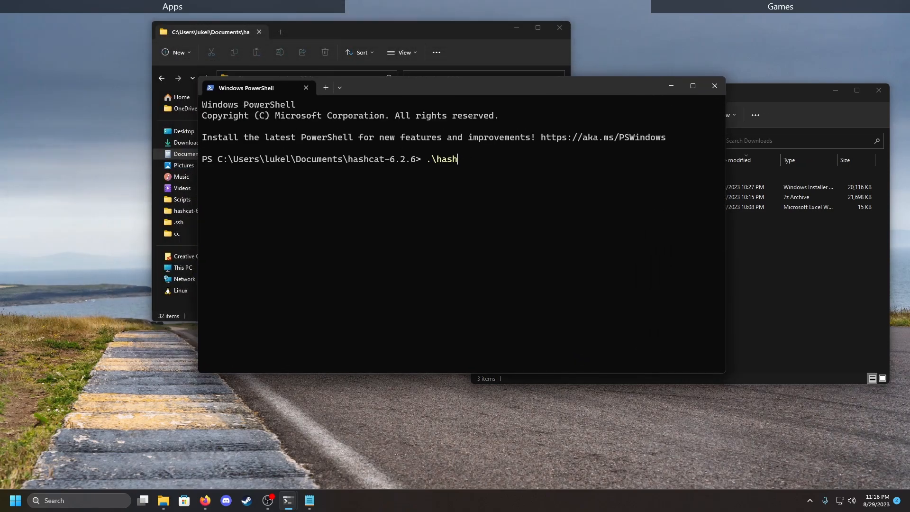
{"action": "type", "text": "cat.ec"}
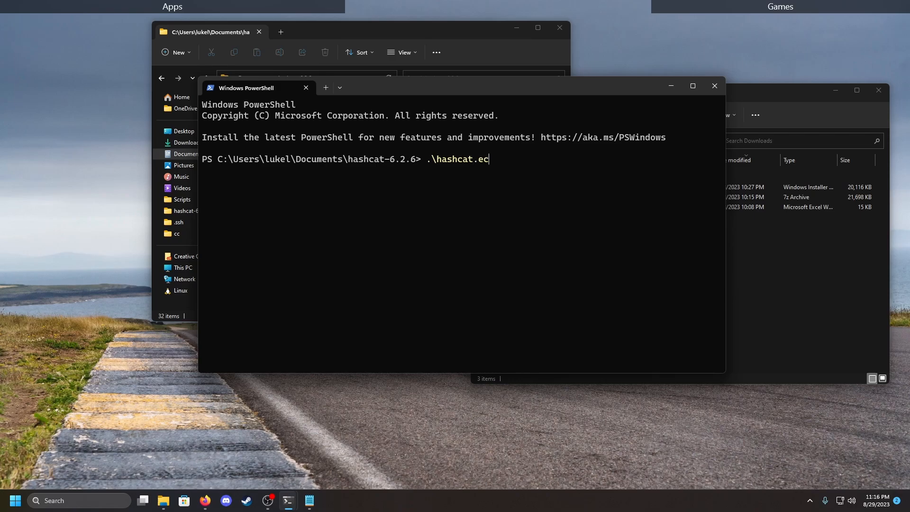
{"action": "type", "text": "xe"}
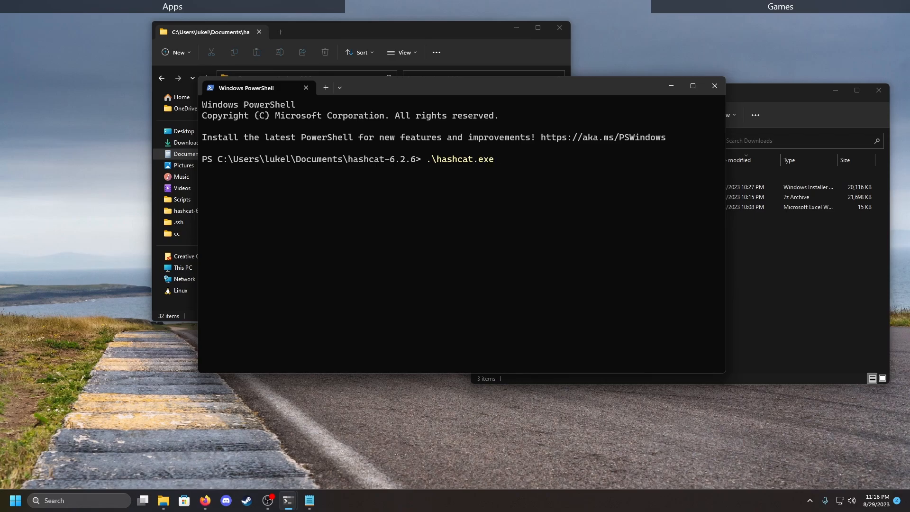
{"action": "type", "text": "hash"}
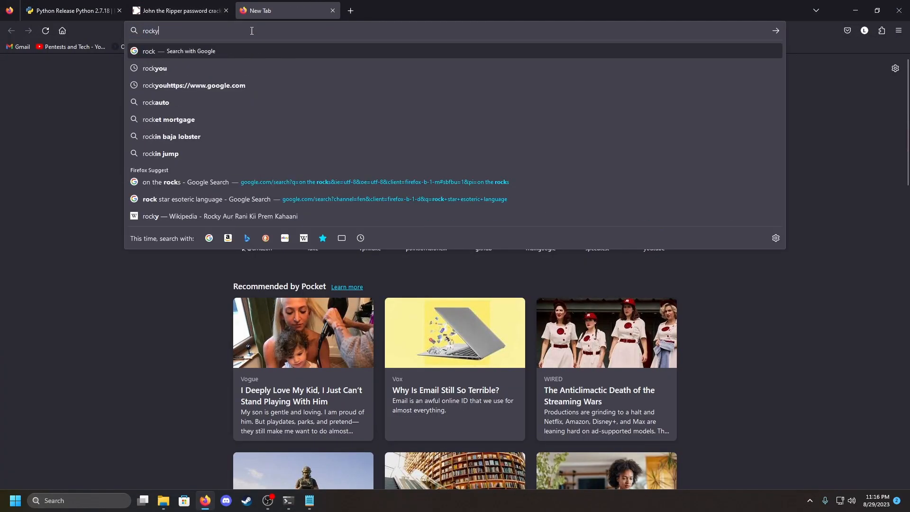
Find and download the RockYou wordlist from the rockyou.txt search results, then minimize Firefox.
{"action": "type", "text": "you.txt"}
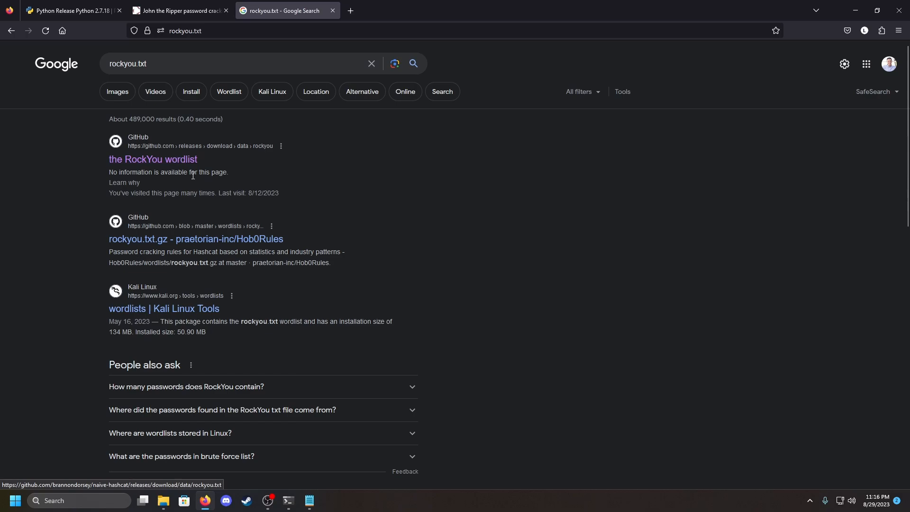
{"action": "left_click", "coordinate": [153, 159]}
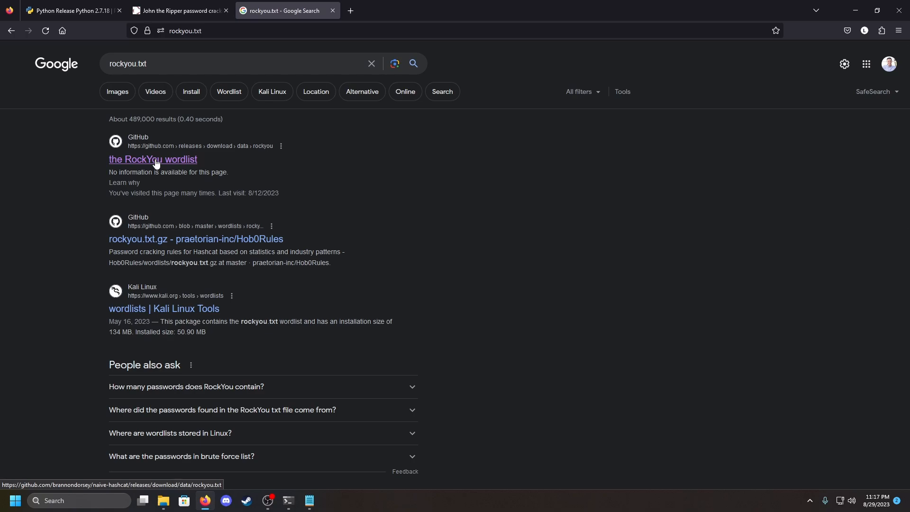
{"action": "left_click", "coordinate": [152, 159]}
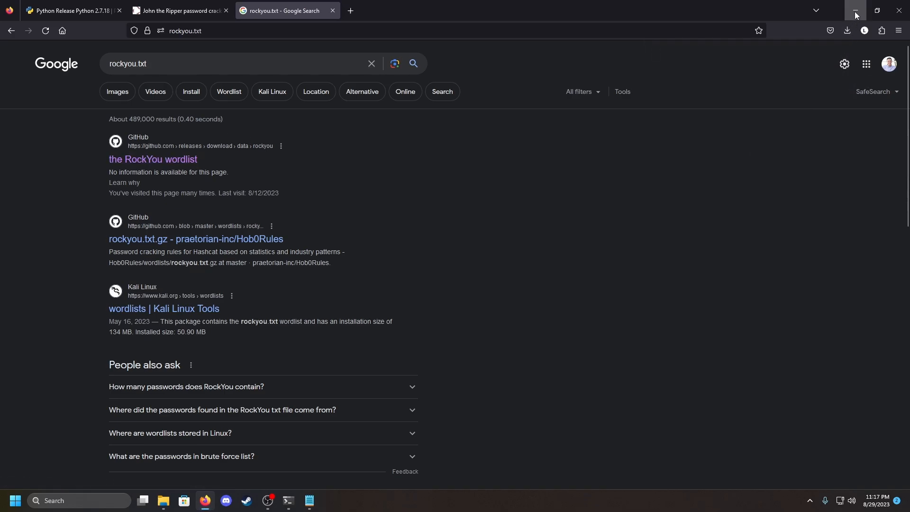
{"action": "left_click", "coordinate": [855, 11]}
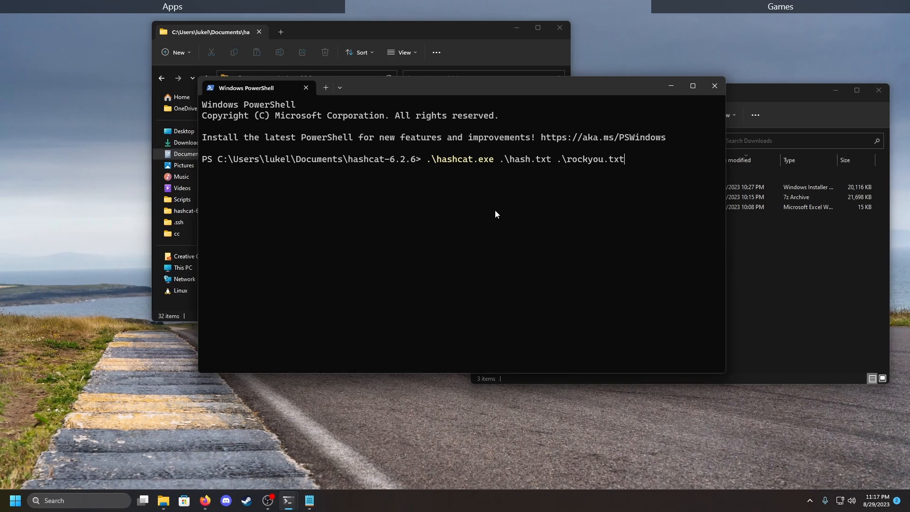
Run hashcat on hash.txt with rockyou.txt and maximize the terminal to read the results.
{"action": "key", "text": "Return"}
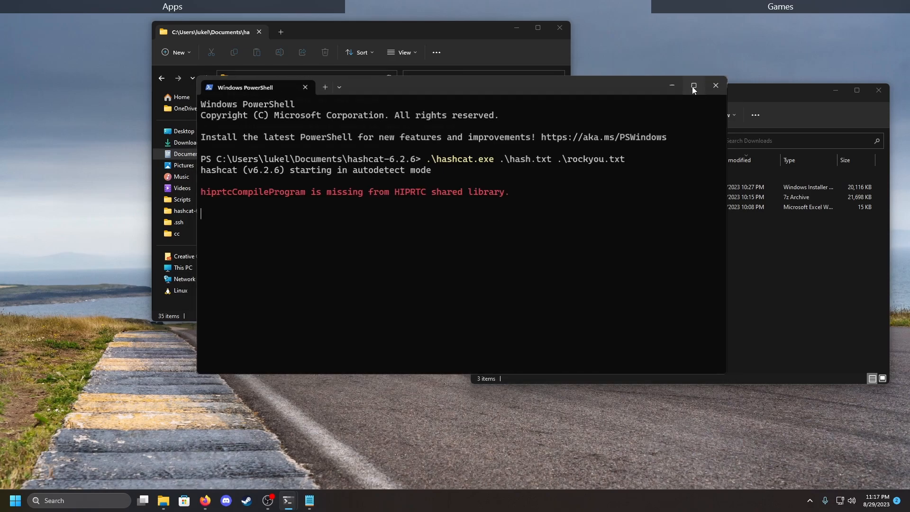
{"action": "left_click", "coordinate": [693, 86]}
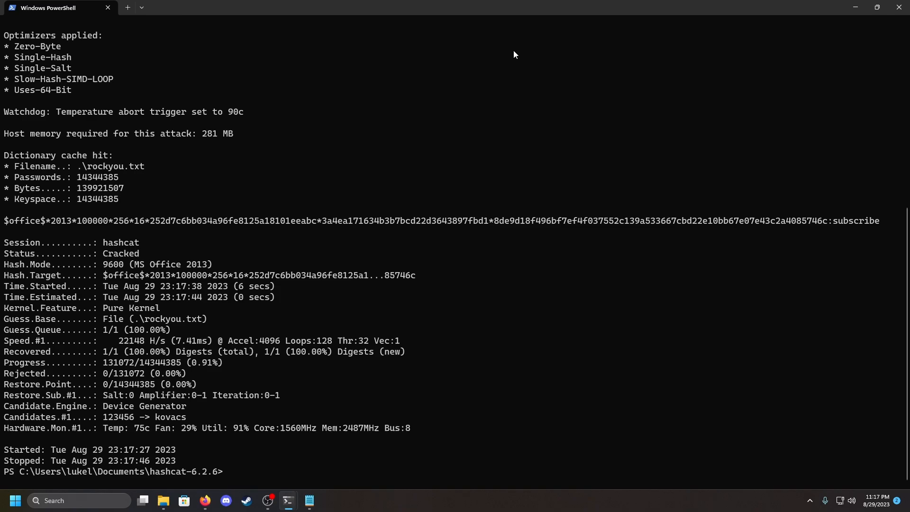
{"action": "mouse_move", "coordinate": [384, 182]}
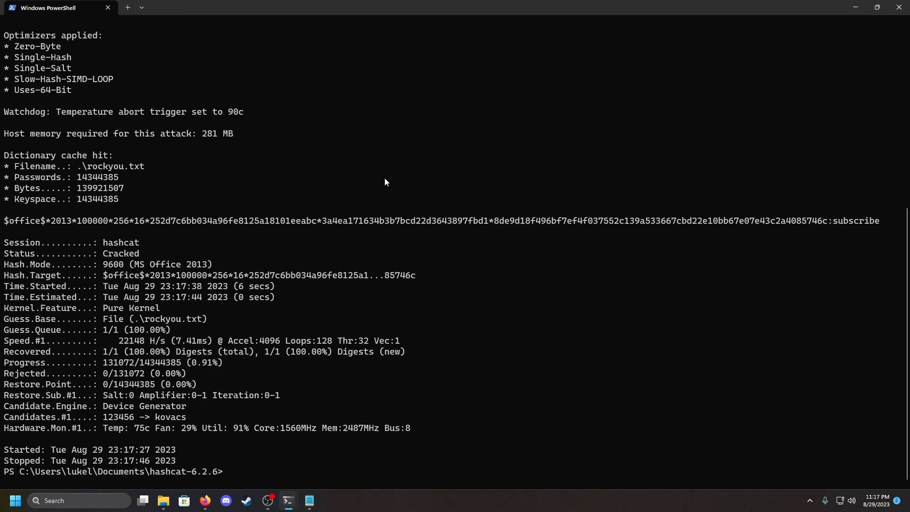
{"action": "mouse_move", "coordinate": [5, 225]}
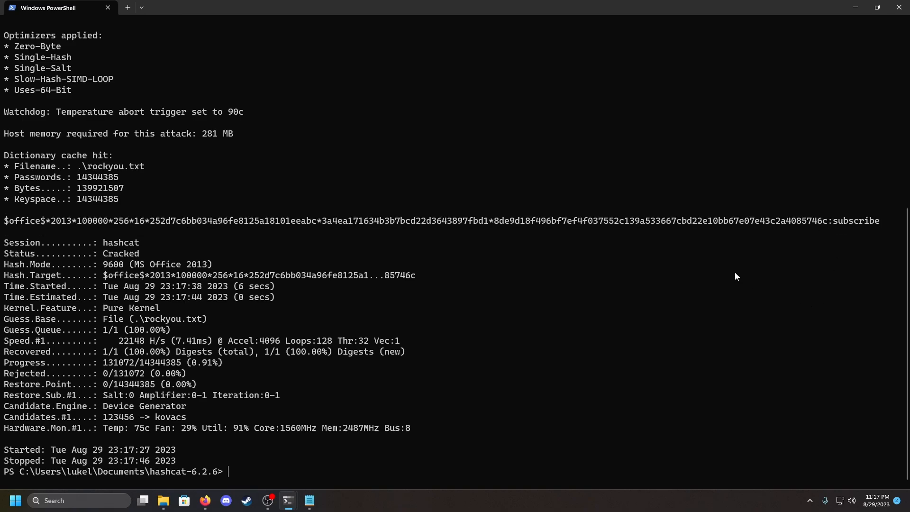
{"action": "mouse_move", "coordinate": [769, 77]}
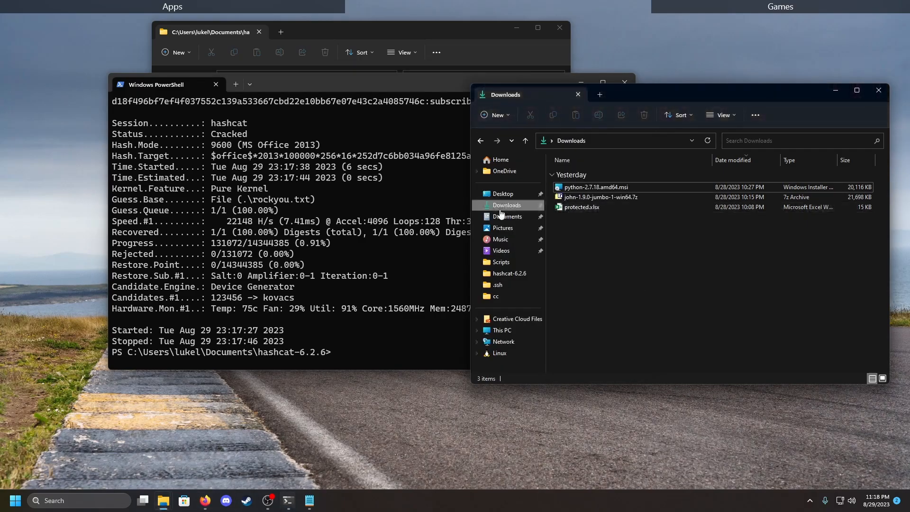
{"action": "left_click", "coordinate": [501, 330]}
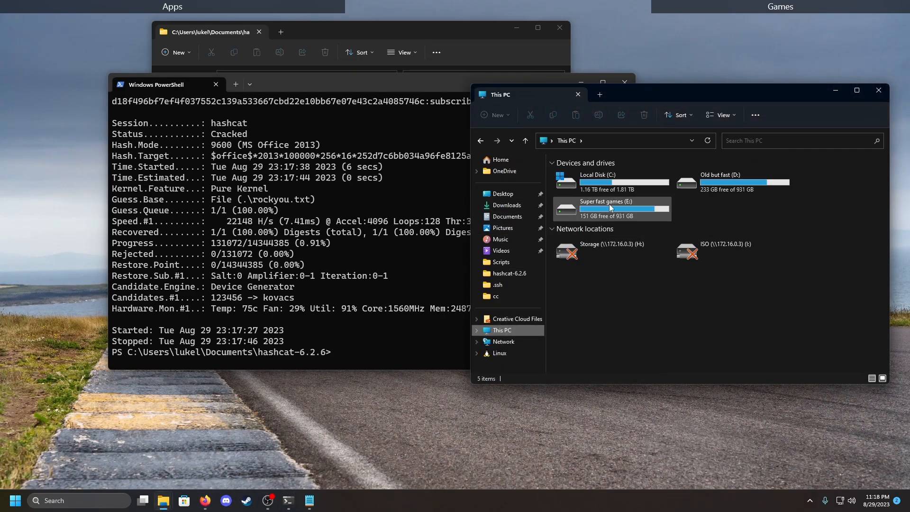
{"action": "double_click", "coordinate": [624, 182]}
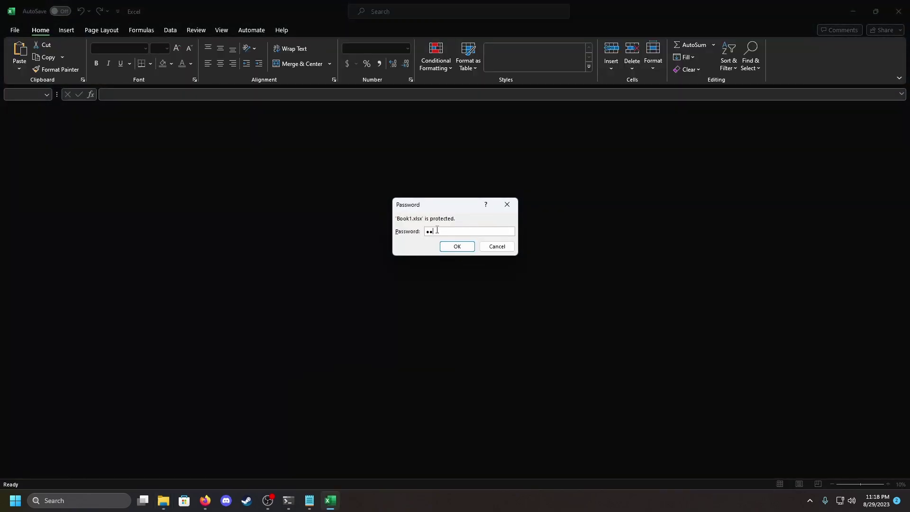
{"action": "left_click", "coordinate": [456, 246]}
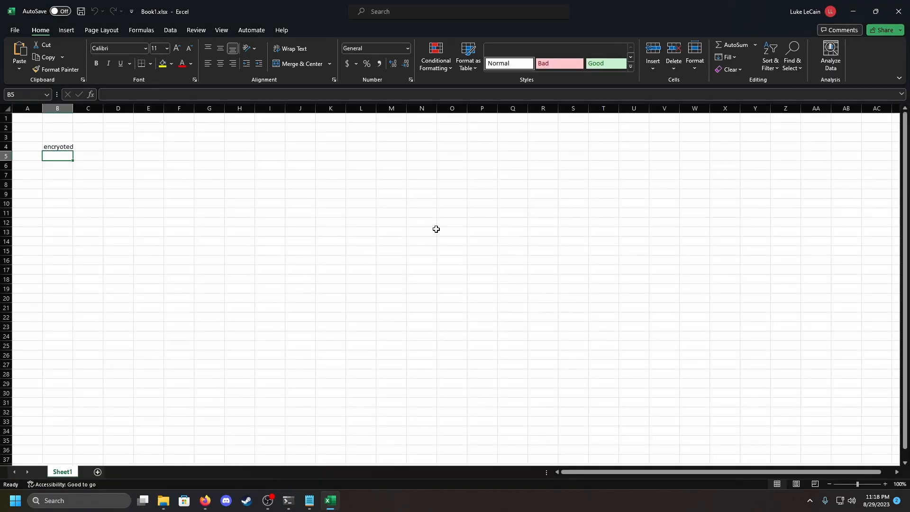
{"action": "left_click", "coordinate": [57, 146]}
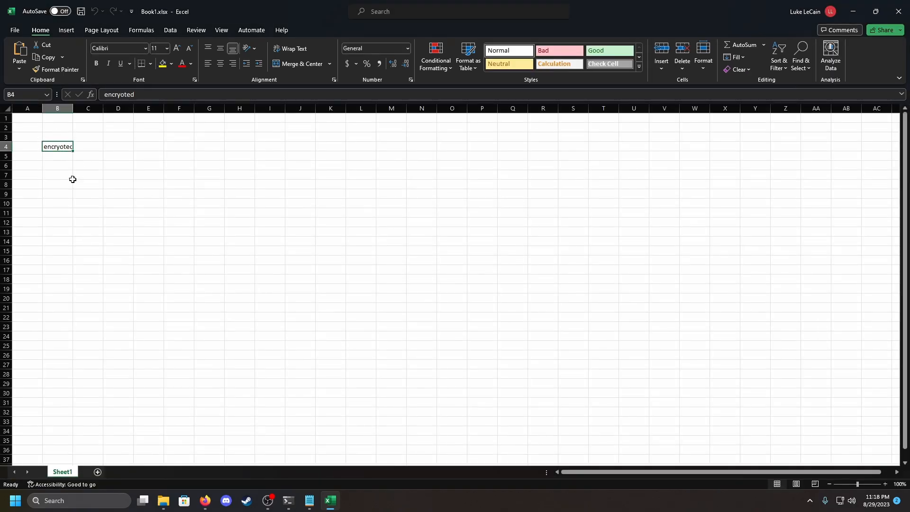
{"action": "mouse_move", "coordinate": [135, 181]}
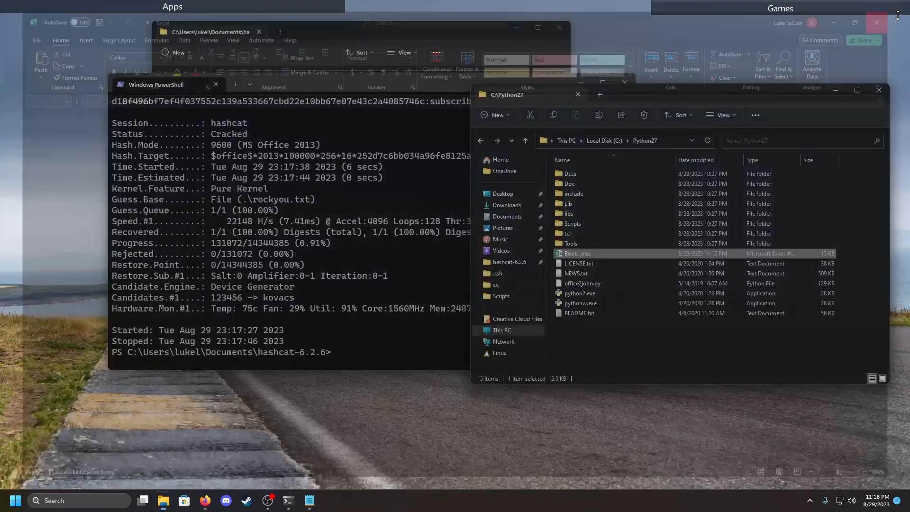
{"action": "left_click", "coordinate": [876, 23]}
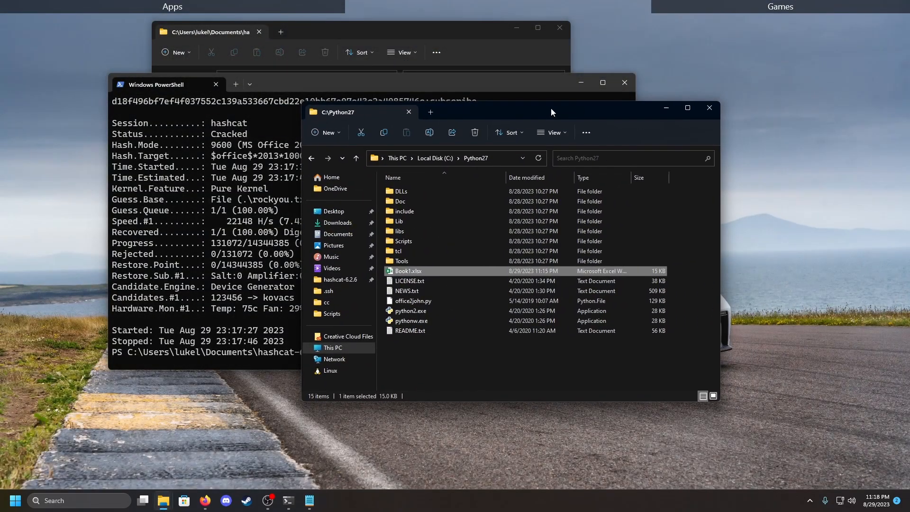